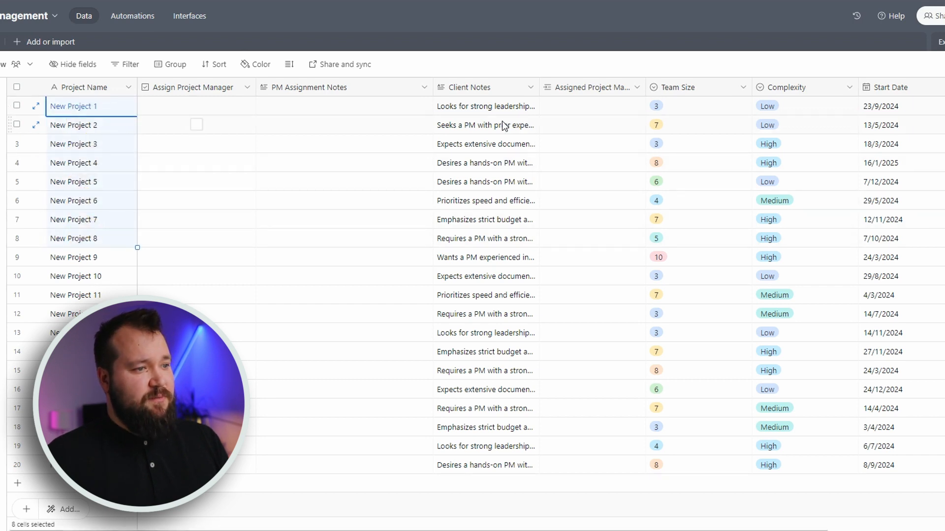
Drag the Client Notes and Assigned Project Manager column edges wider, then scroll the table right.
{"action": "left_click", "coordinate": [485, 106]}
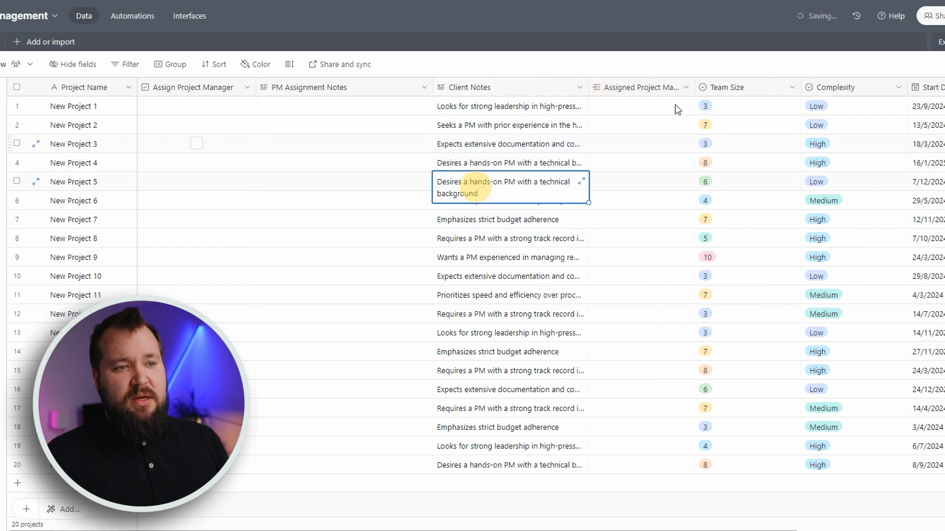
{"action": "left_click", "coordinate": [639, 107]}
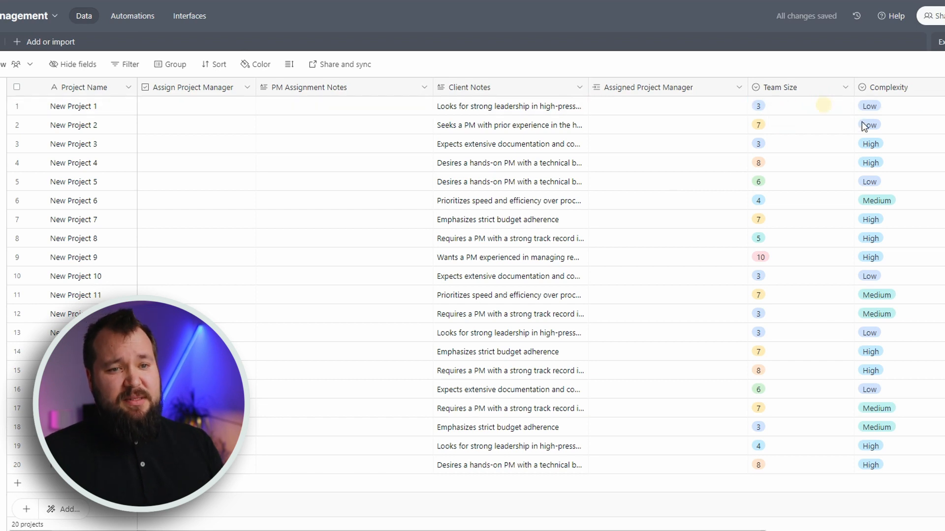
{"action": "left_click", "coordinate": [869, 106]}
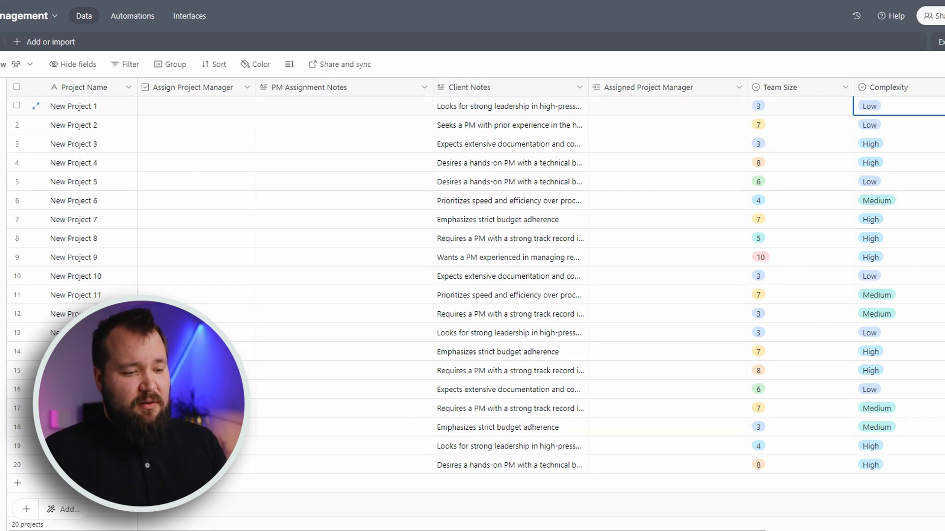
{"action": "scroll", "scroll_direction": "right", "scroll_amount": 3}
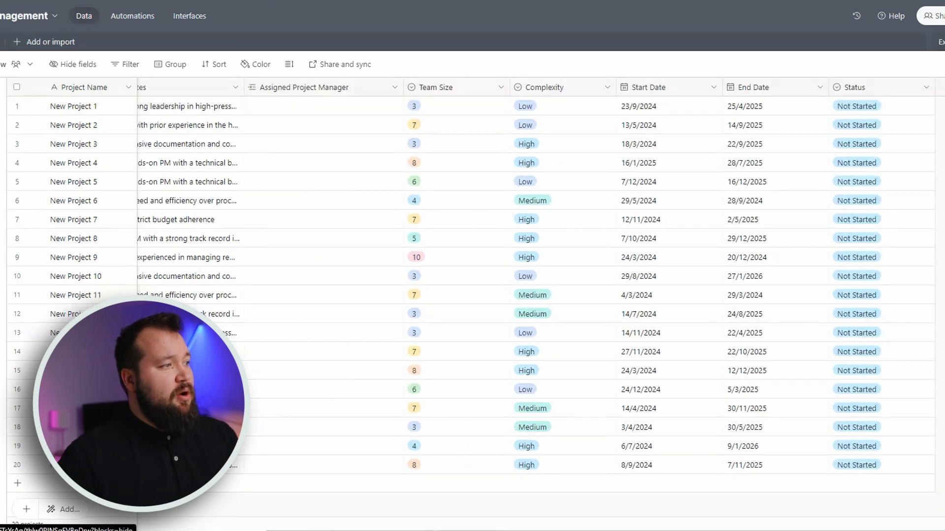
{"action": "left_click", "coordinate": [55, 42]}
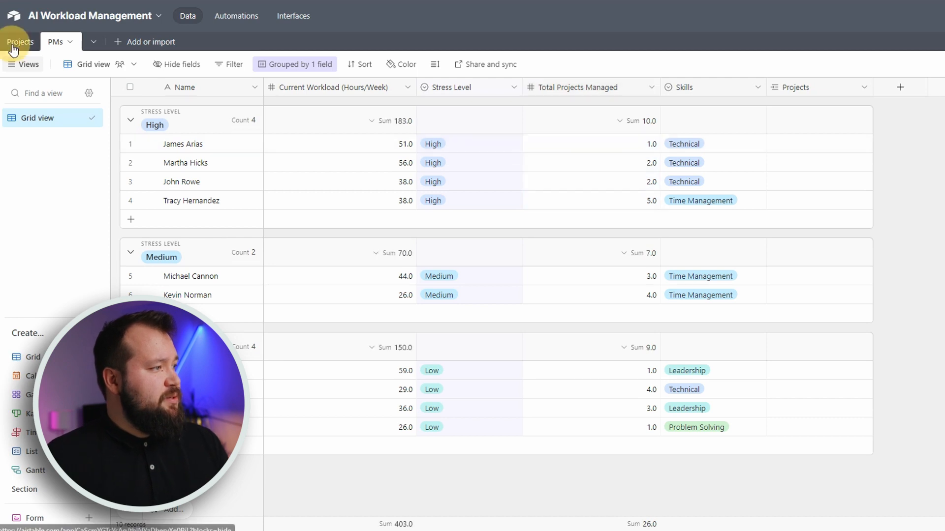
{"action": "left_click", "coordinate": [20, 42]}
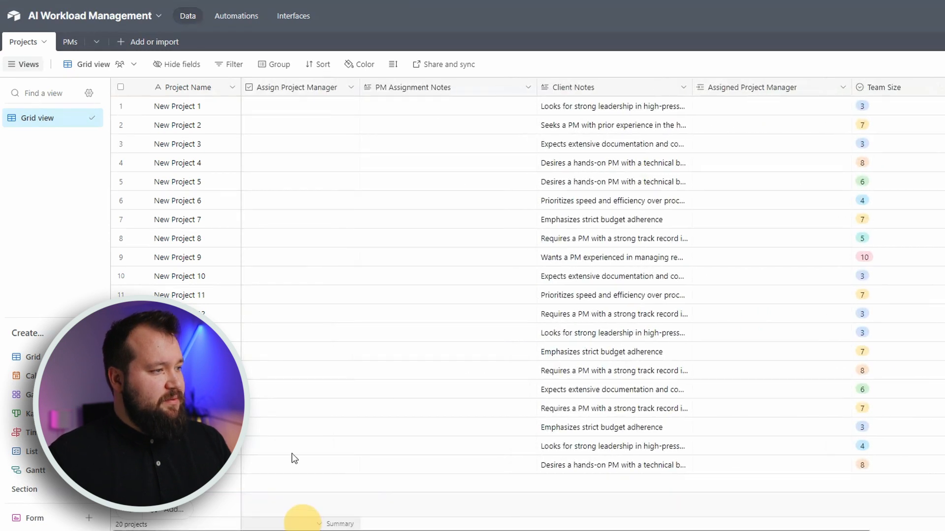
Tick Assign Project Manager for New Project 1 to trigger the automation.
{"action": "left_click", "coordinate": [301, 106]}
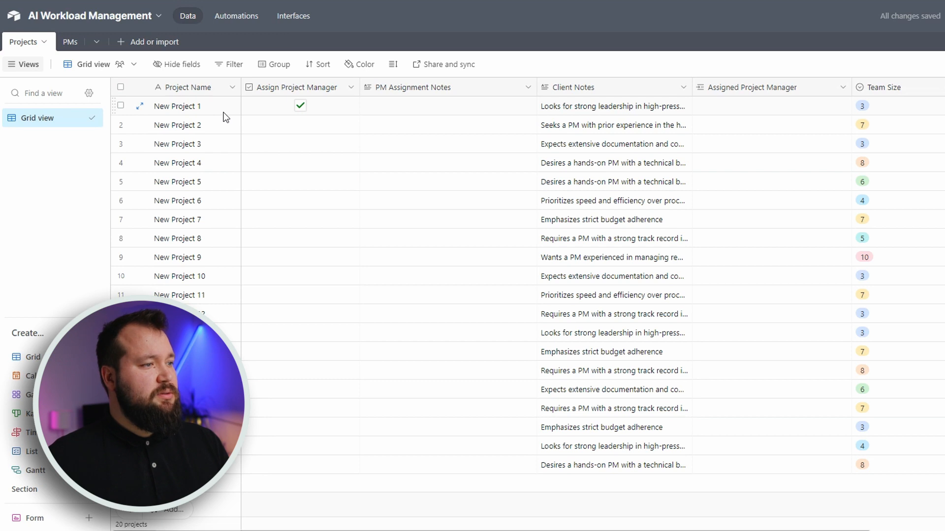
{"action": "mouse_move", "coordinate": [444, 65]}
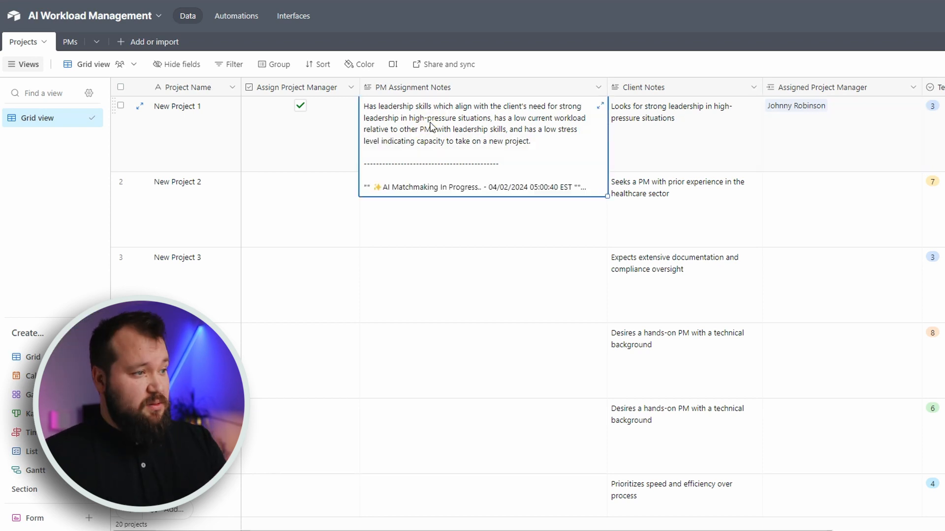
{"action": "mouse_move", "coordinate": [373, 114]}
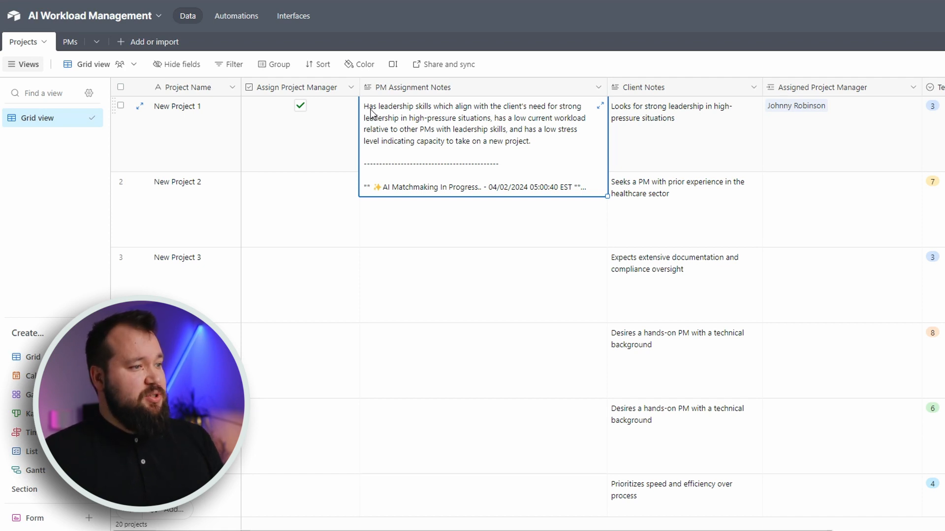
{"action": "mouse_move", "coordinate": [478, 118]}
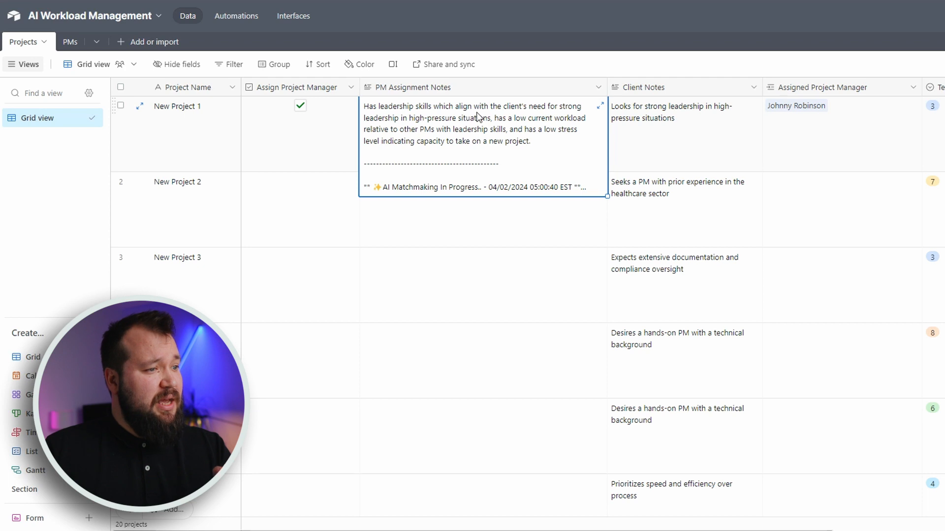
{"action": "mouse_move", "coordinate": [402, 124]}
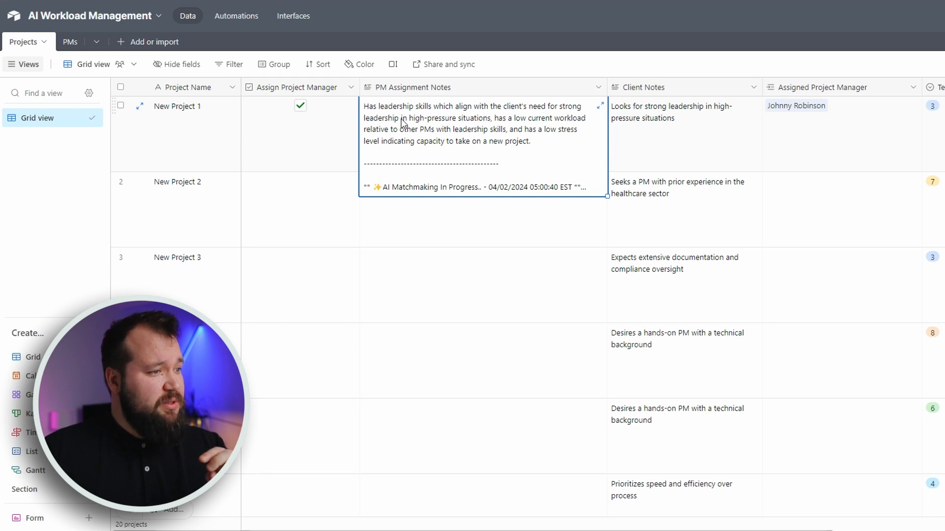
{"action": "mouse_move", "coordinate": [503, 126]}
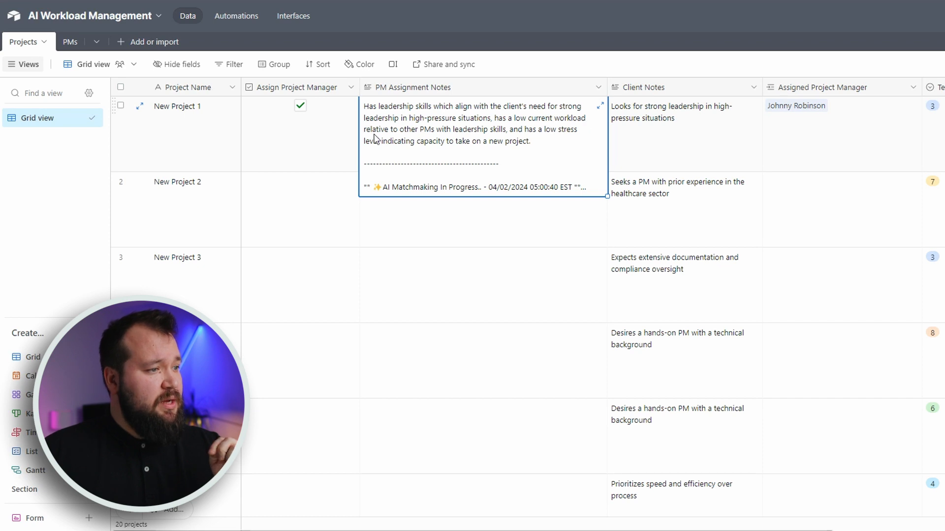
{"action": "mouse_move", "coordinate": [503, 137]}
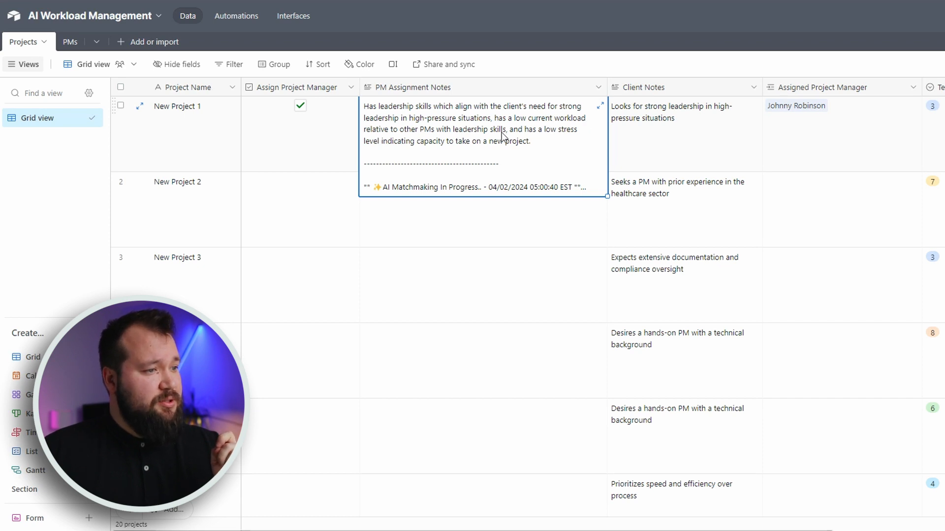
{"action": "mouse_move", "coordinate": [374, 150]}
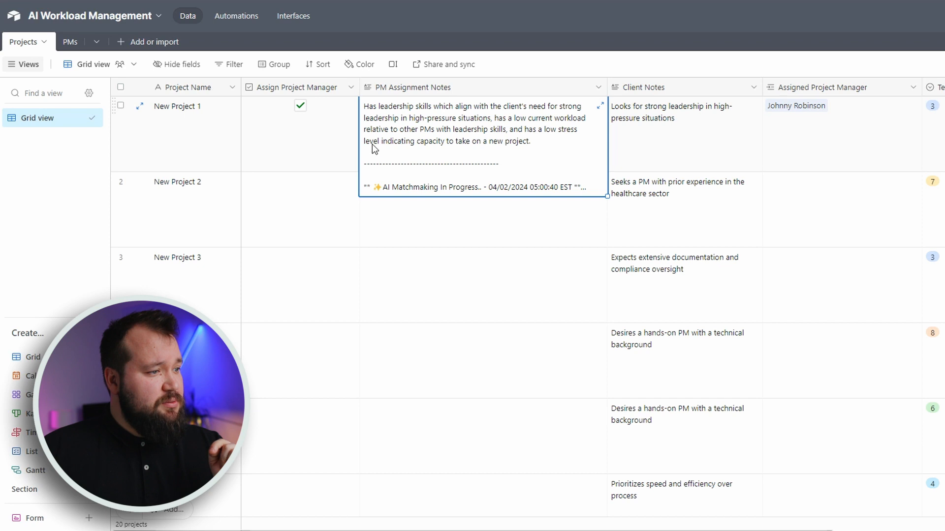
{"action": "mouse_move", "coordinate": [424, 163]}
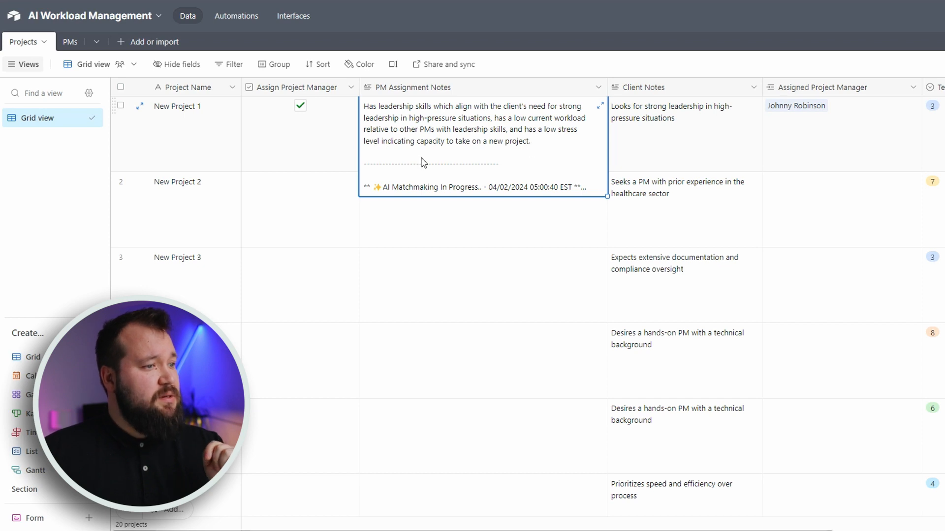
Check the PMs table's linked low-stress manager for New Project 1 and their 36-hour workload.
{"action": "left_click", "coordinate": [56, 41]}
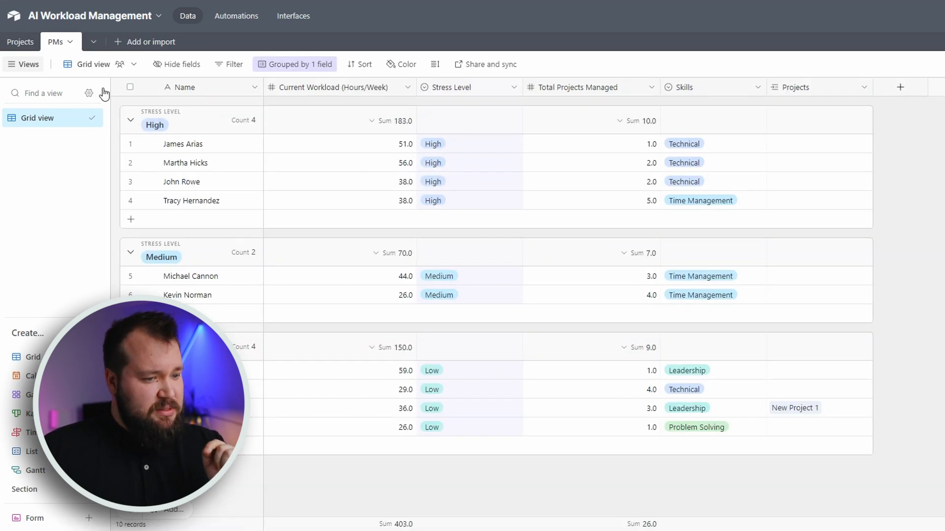
{"action": "mouse_move", "coordinate": [503, 364]}
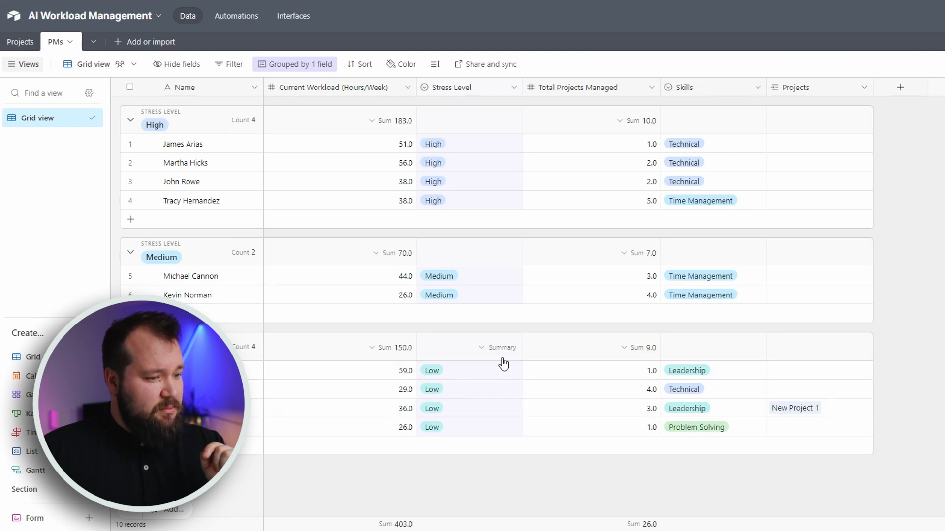
{"action": "mouse_move", "coordinate": [609, 405]}
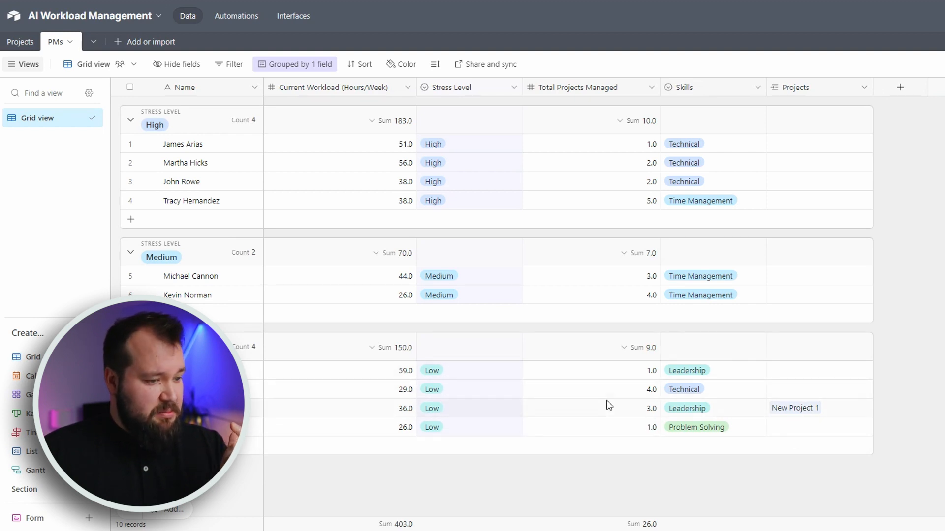
{"action": "mouse_move", "coordinate": [402, 416]}
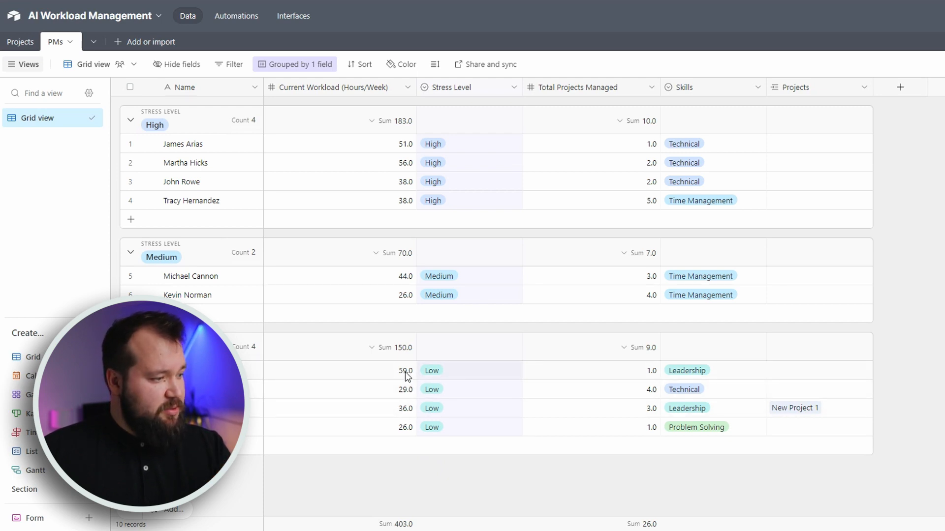
{"action": "mouse_move", "coordinate": [592, 384]}
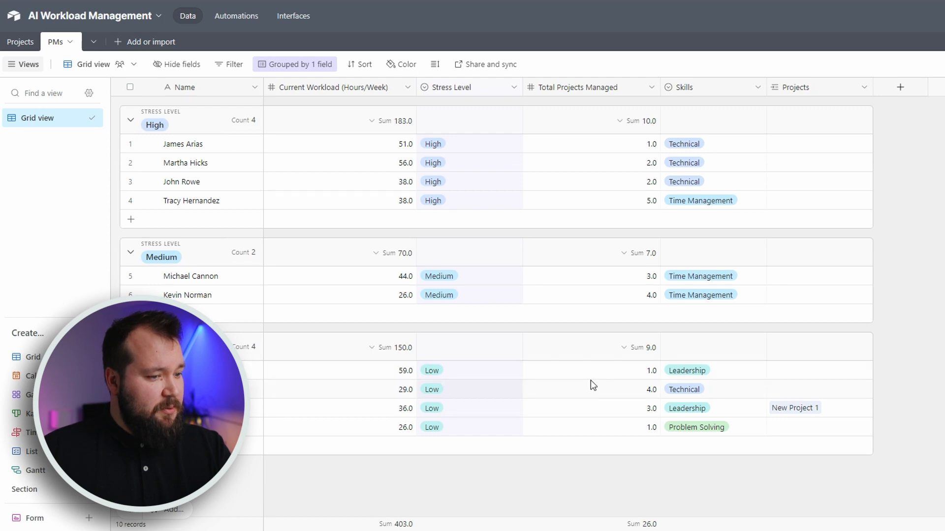
{"action": "left_click", "coordinate": [687, 370]}
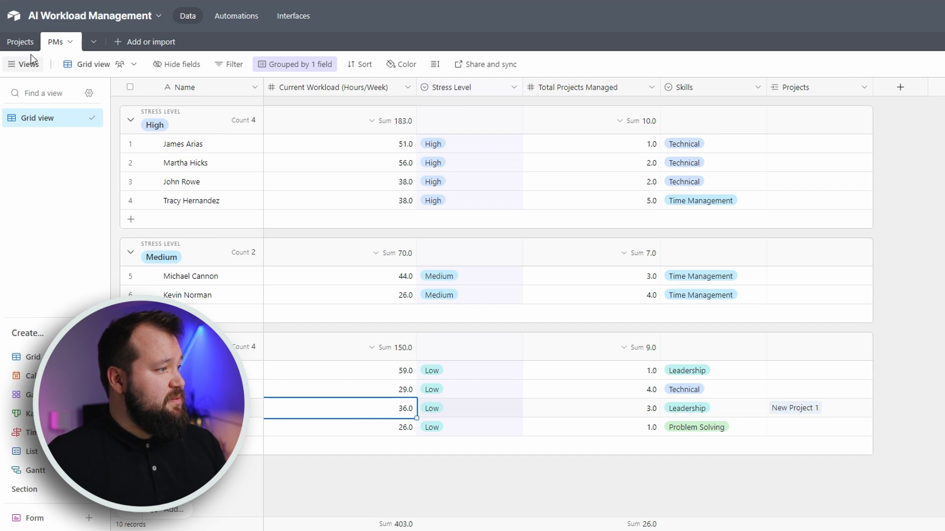
Review New Project 2's client note and tick its Assign Project Manager box.
{"action": "left_click", "coordinate": [20, 42]}
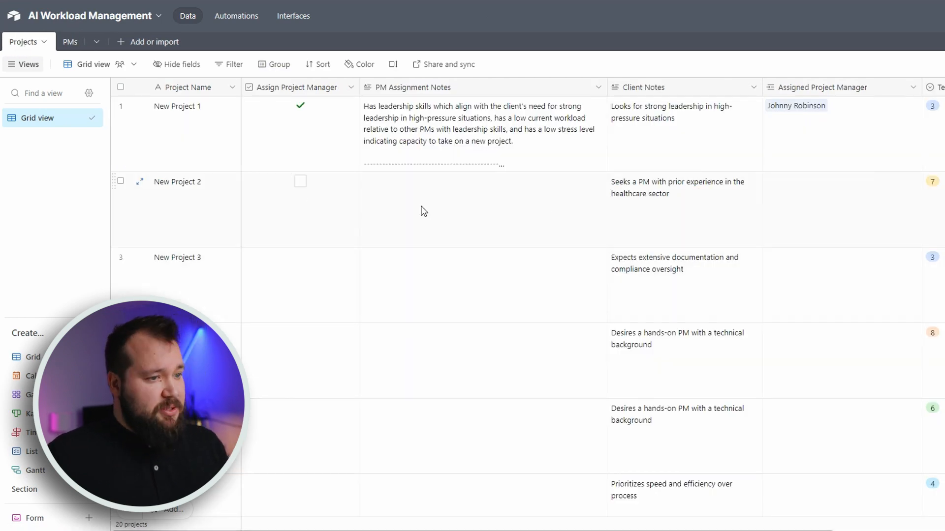
{"action": "left_click", "coordinate": [684, 188]}
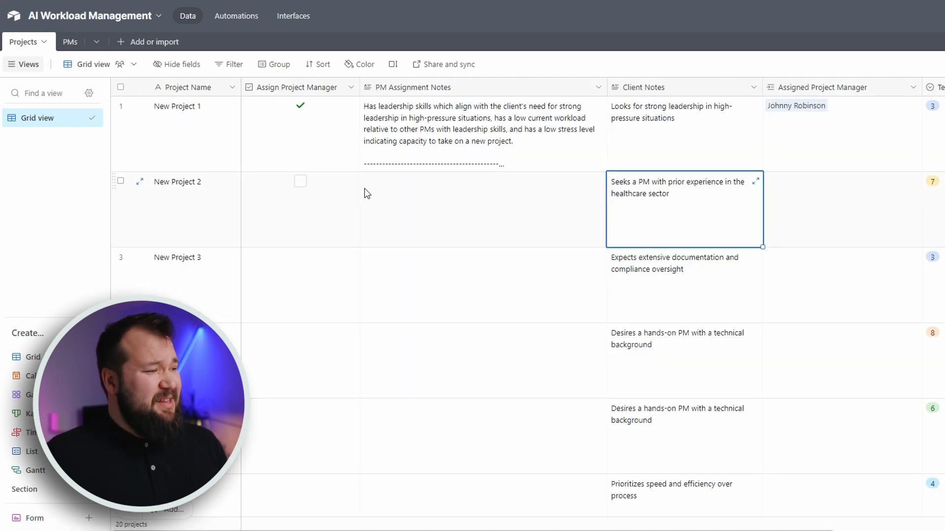
{"action": "left_click", "coordinate": [300, 181]}
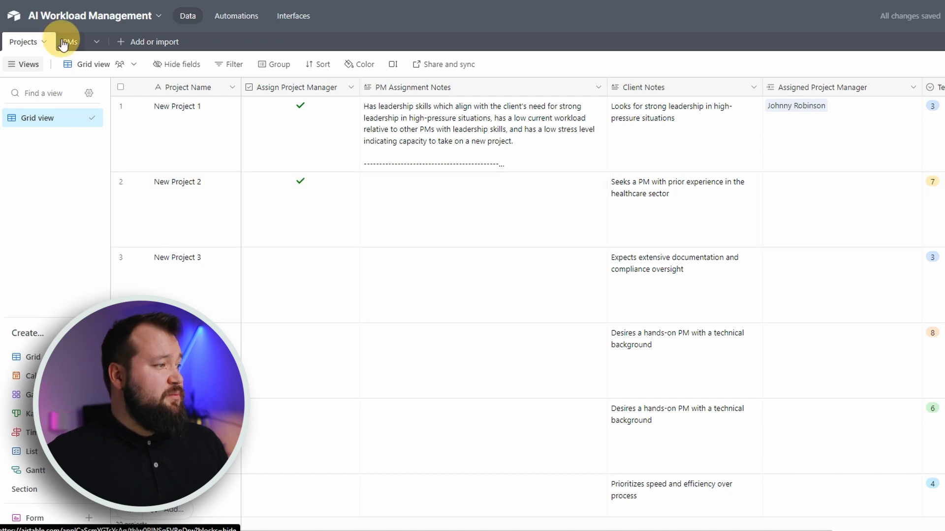
{"action": "left_click", "coordinate": [67, 42]}
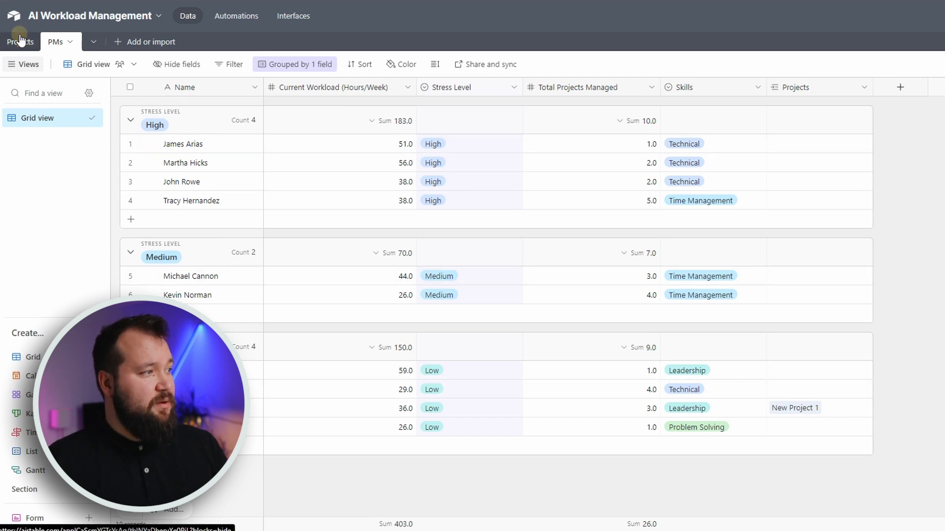
{"action": "left_click", "coordinate": [22, 41]}
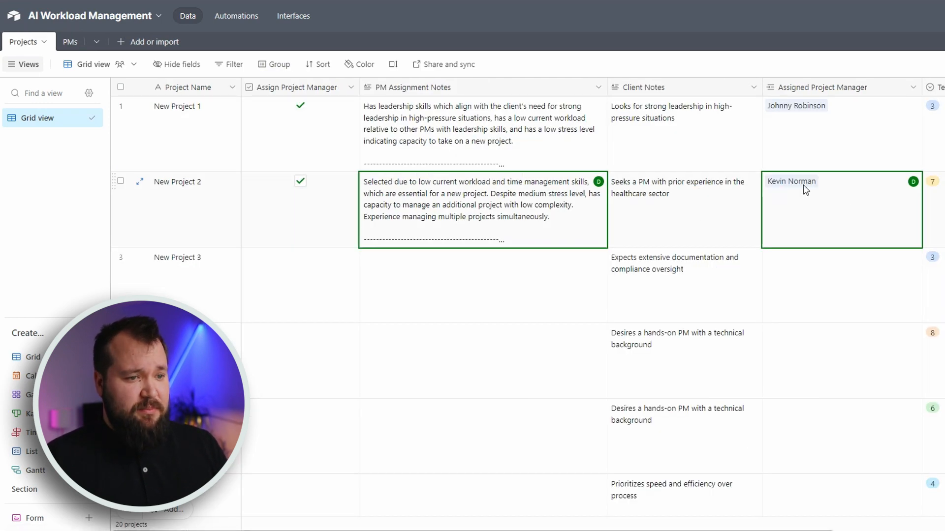
{"action": "left_click", "coordinate": [482, 204]}
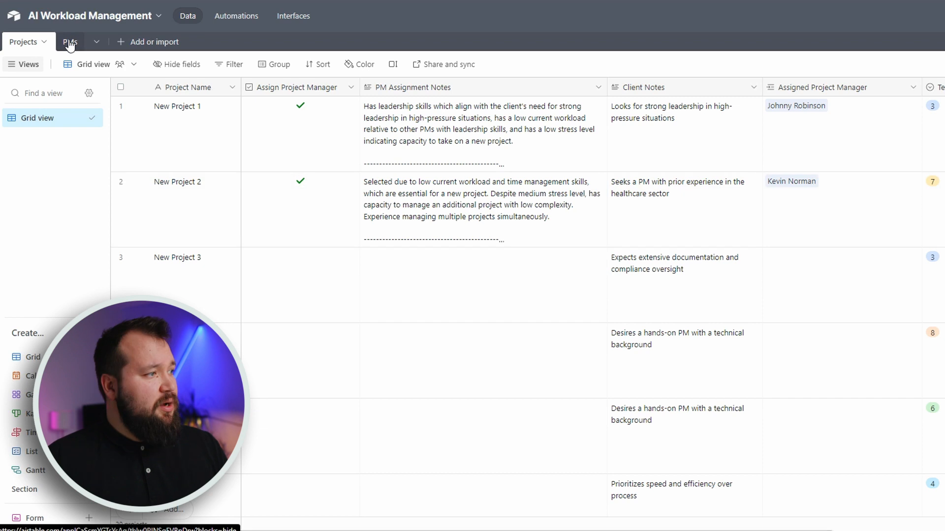
{"action": "left_click", "coordinate": [70, 41]}
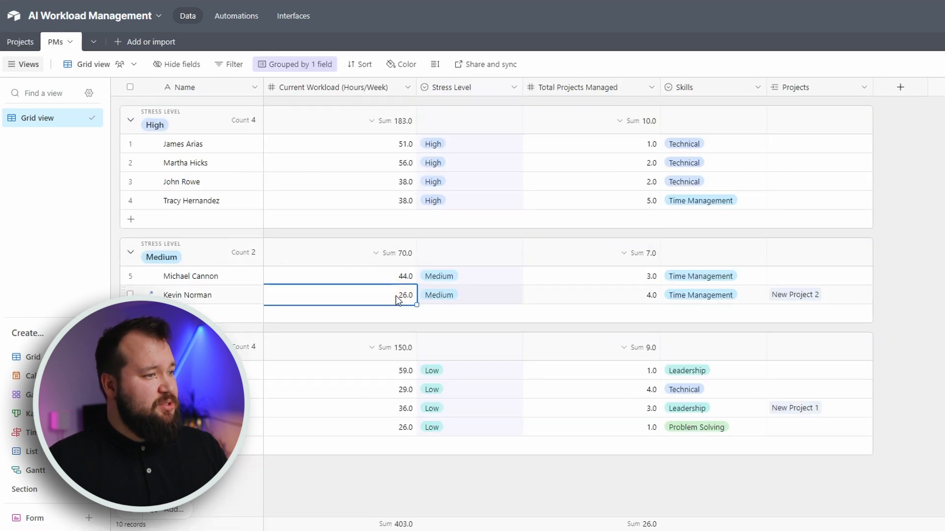
{"action": "mouse_move", "coordinate": [628, 297]}
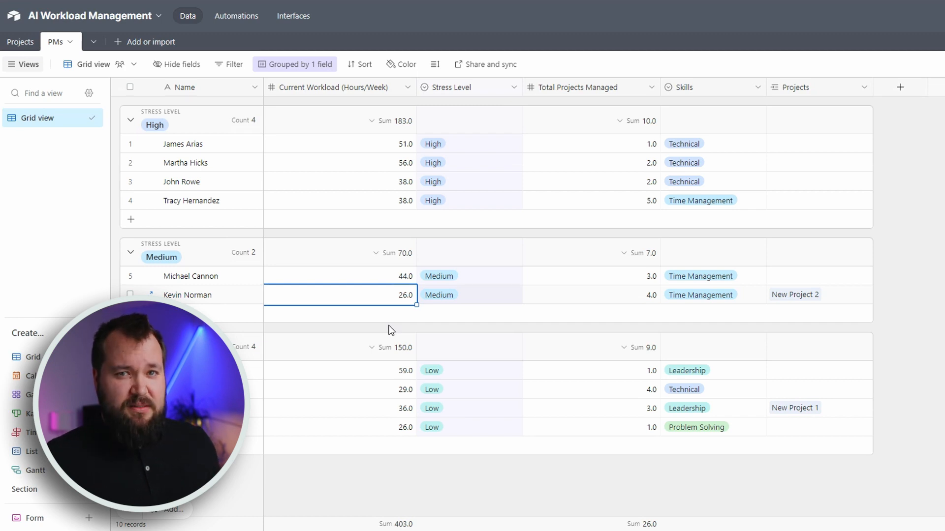
{"action": "left_click", "coordinate": [20, 42]}
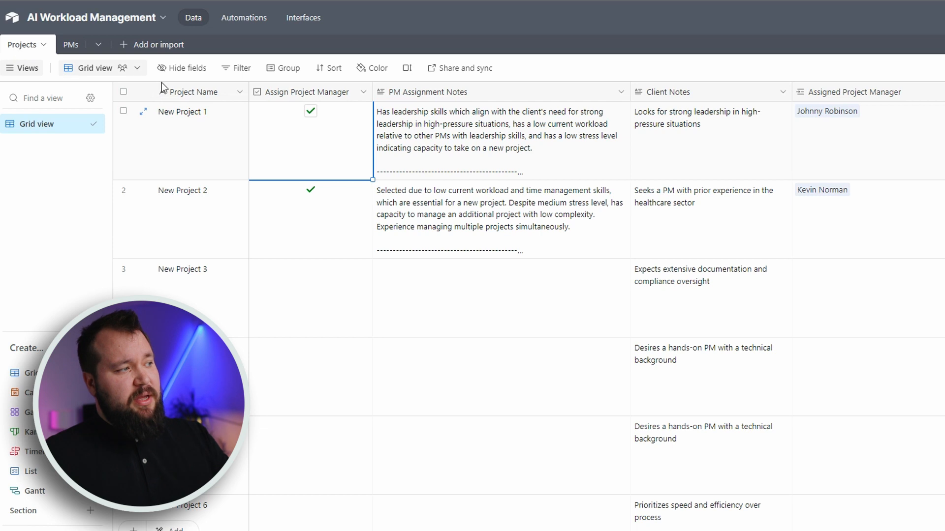
{"action": "mouse_move", "coordinate": [289, 115]}
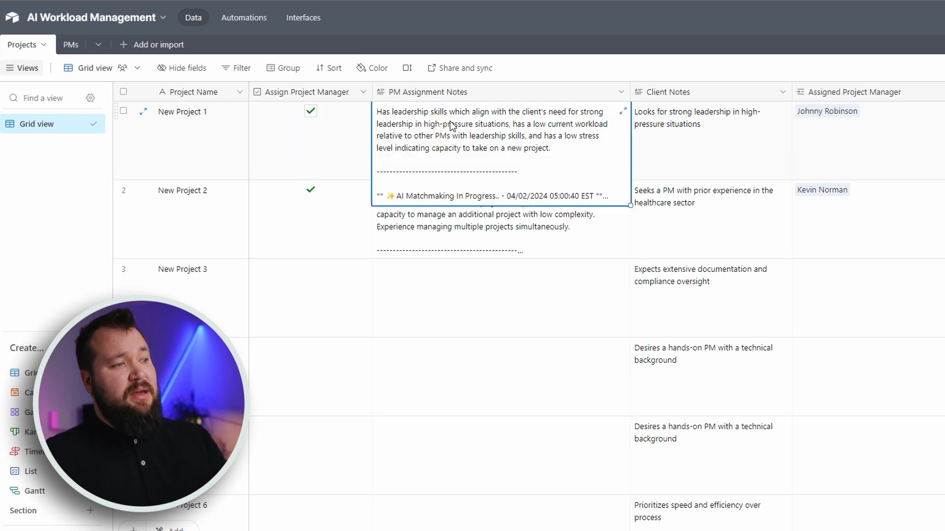
{"action": "mouse_move", "coordinate": [606, 119]}
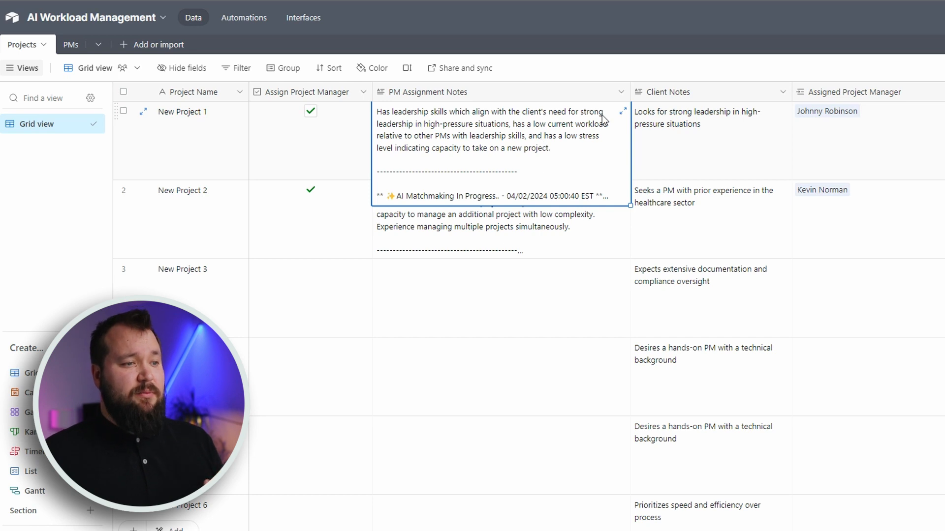
{"action": "left_click", "coordinate": [623, 111]}
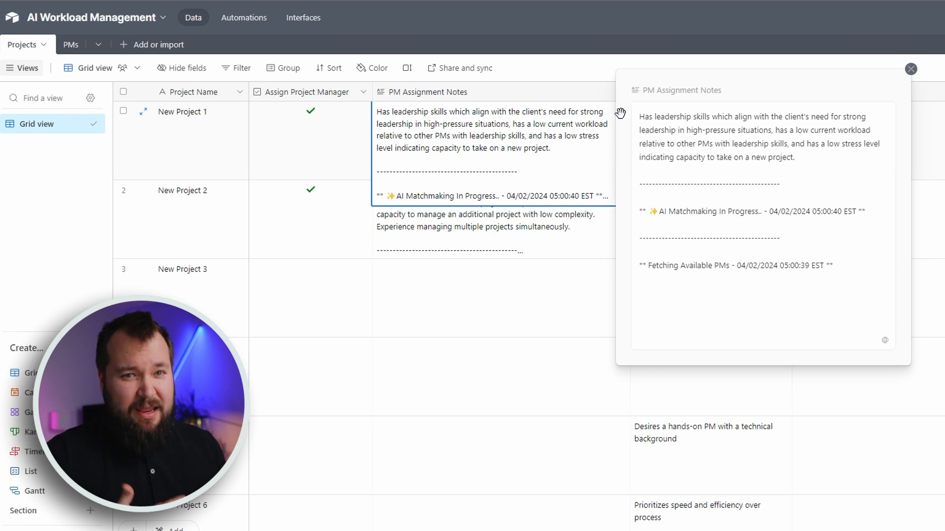
{"action": "left_click", "coordinate": [911, 69]}
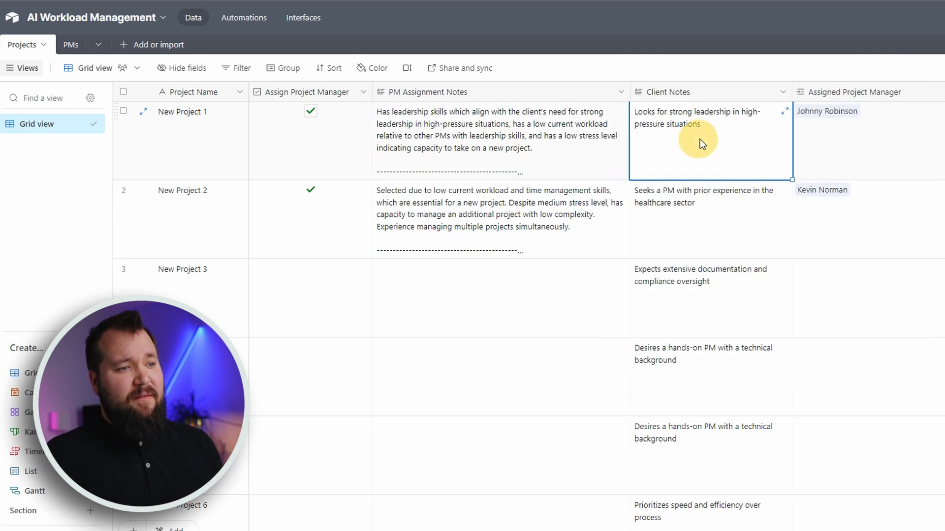
{"action": "mouse_move", "coordinate": [708, 141]}
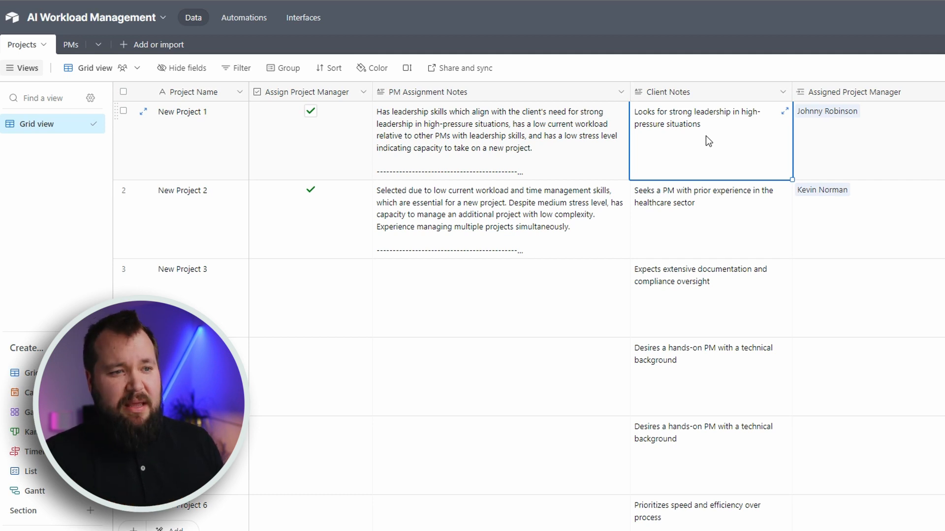
{"action": "scroll", "scroll_direction": "right", "scroll_amount": 3}
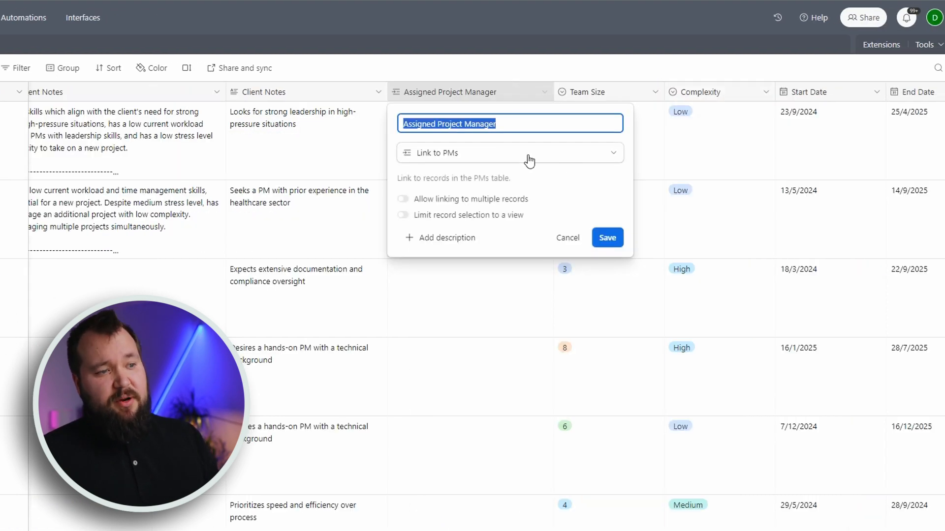
{"action": "mouse_move", "coordinate": [378, 168]}
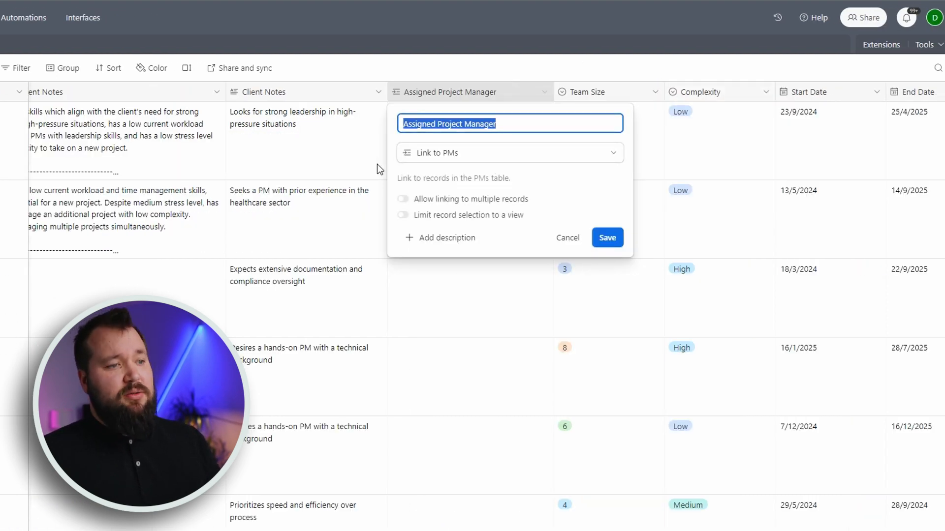
{"action": "left_click", "coordinate": [606, 238]}
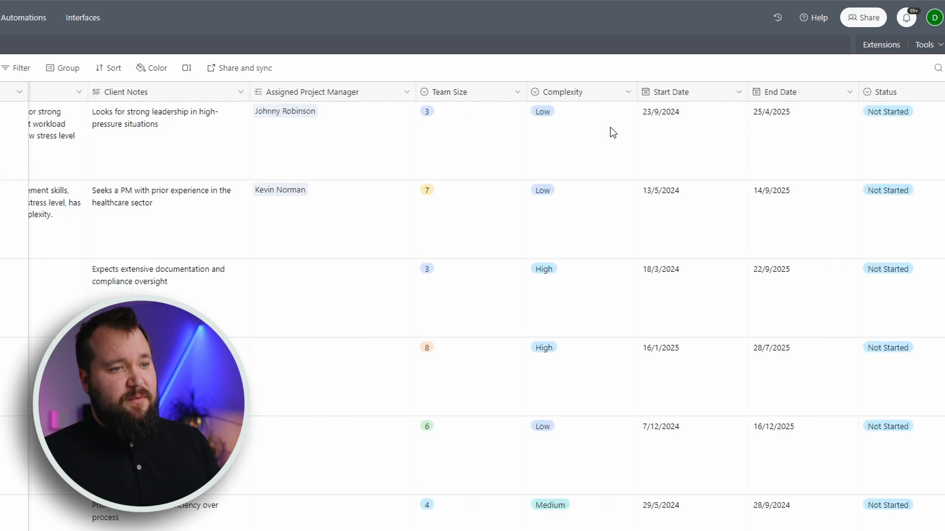
{"action": "scroll", "scroll_direction": "right", "scroll_amount": 3}
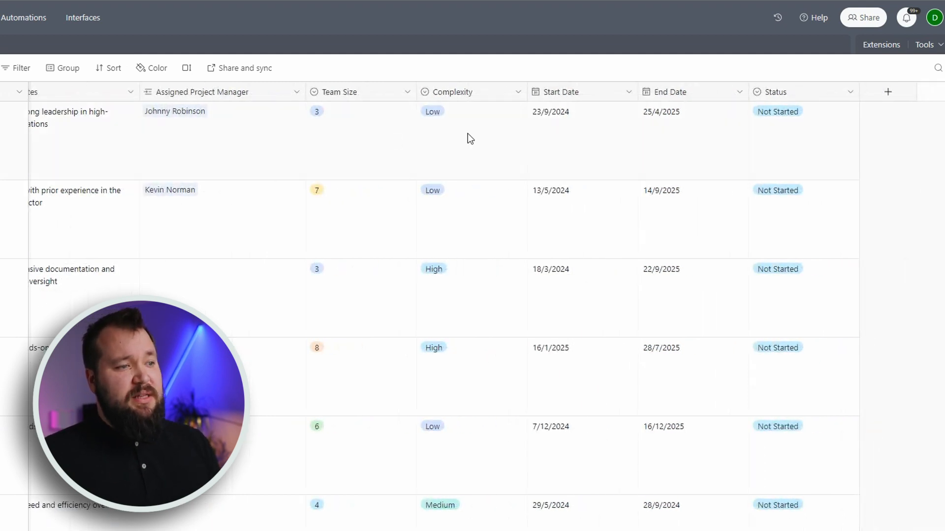
{"action": "left_click", "coordinate": [472, 141]}
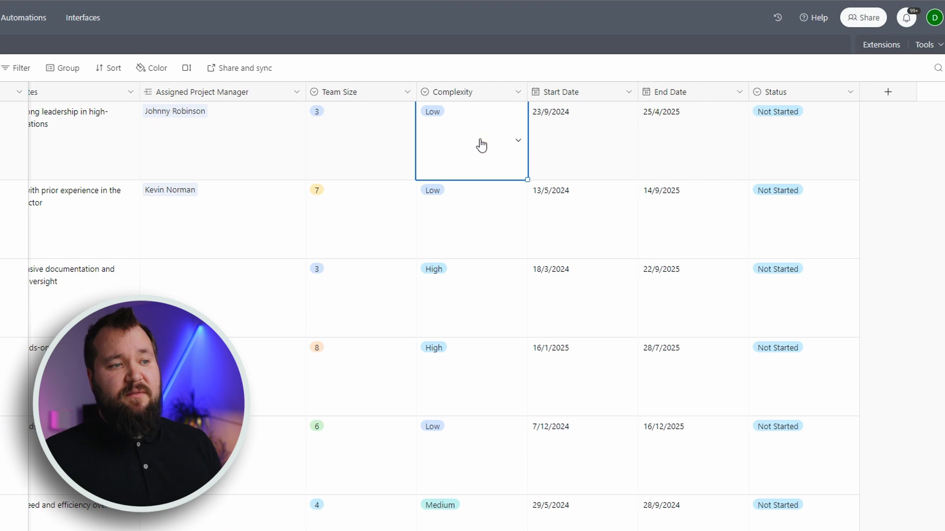
{"action": "left_click", "coordinate": [693, 141]}
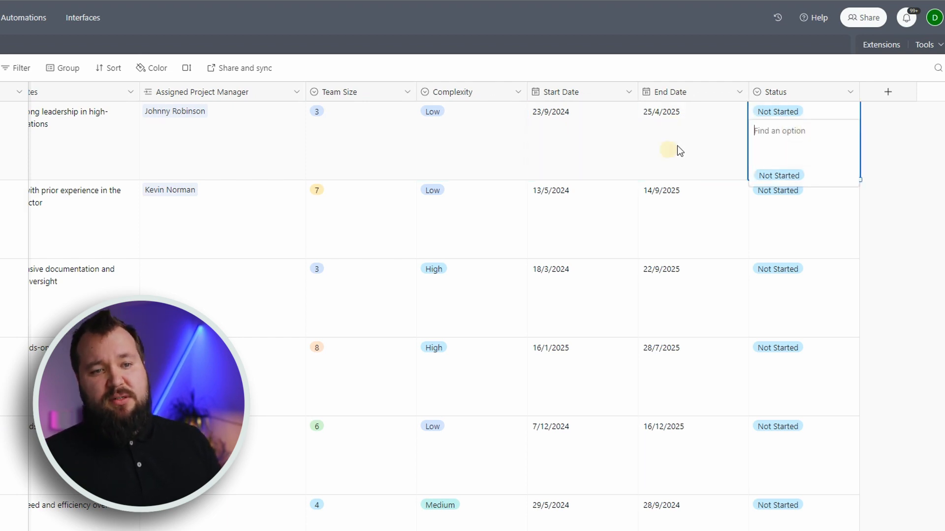
{"action": "scroll", "scroll_direction": "left", "scroll_amount": 3}
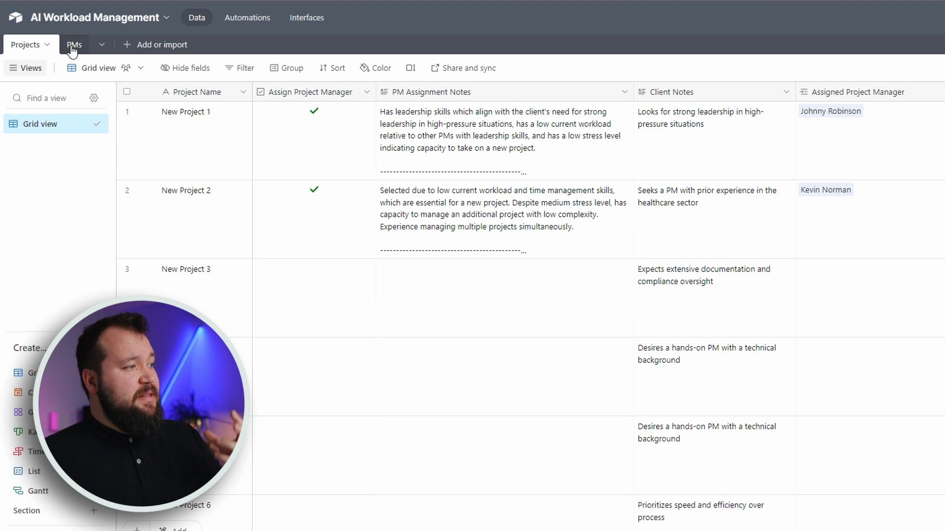
Look over James Arias's stress level, project data and skill options without changing them.
{"action": "left_click", "coordinate": [73, 44]}
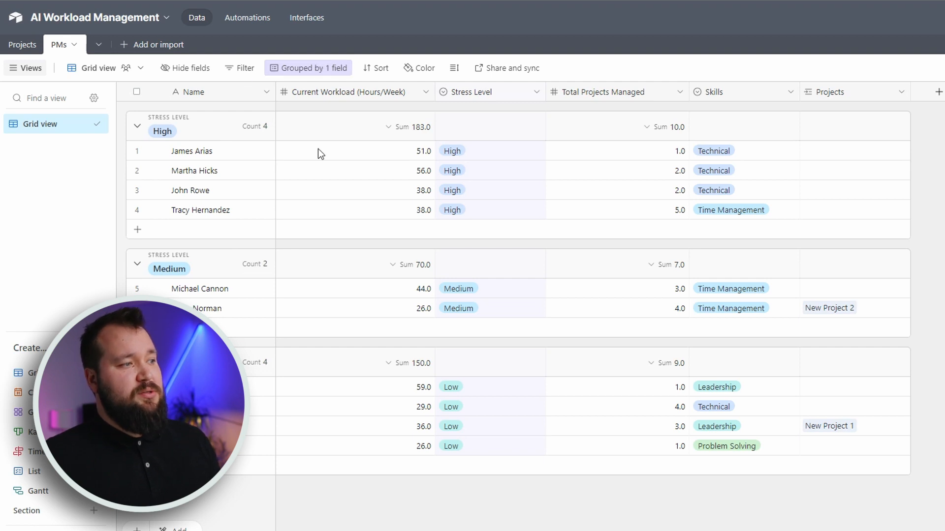
{"action": "mouse_move", "coordinate": [189, 151]}
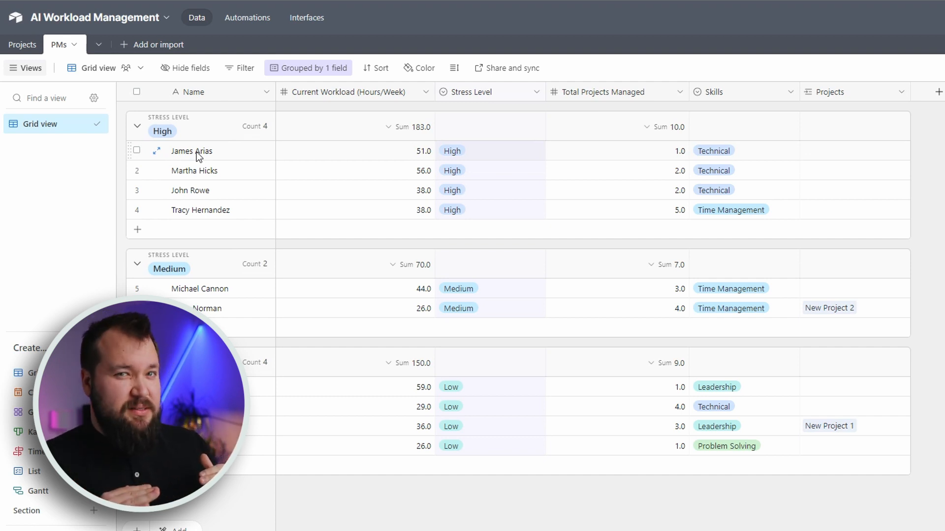
{"action": "mouse_move", "coordinate": [233, 158]}
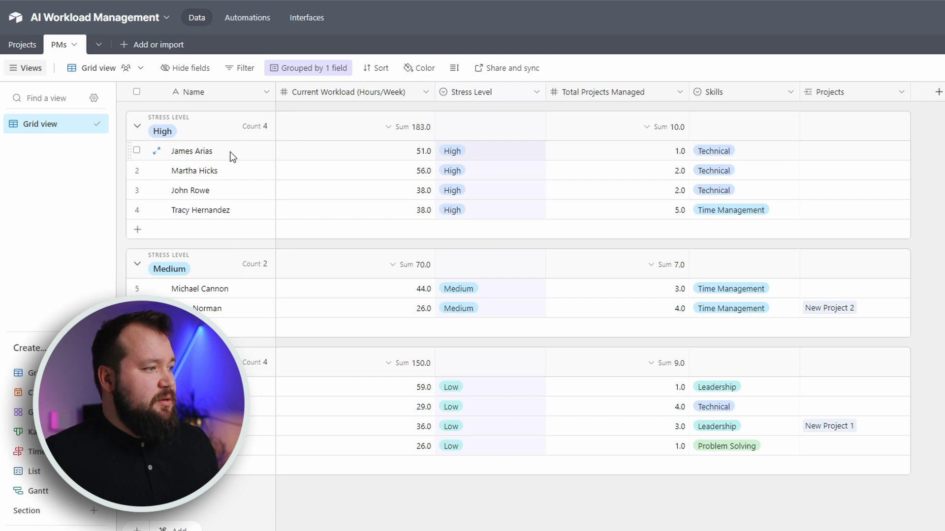
{"action": "left_click", "coordinate": [191, 150]}
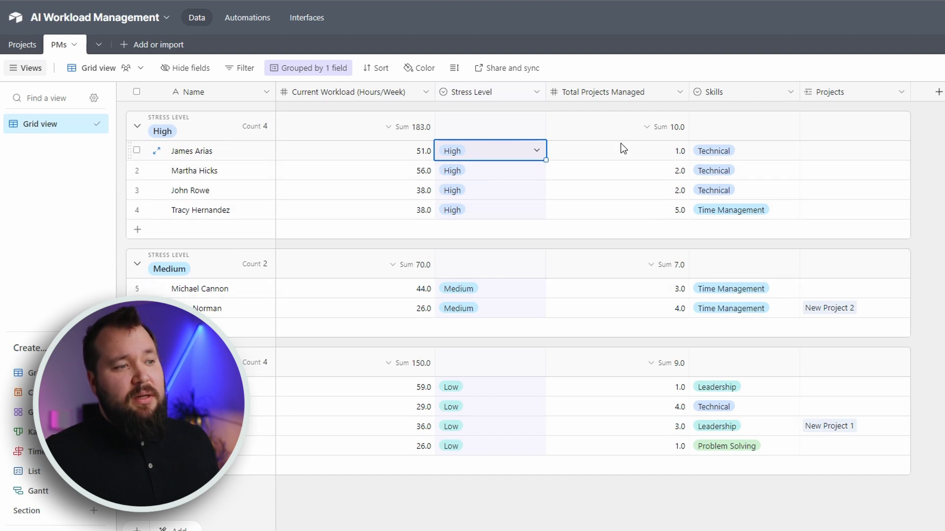
{"action": "left_click", "coordinate": [617, 150]}
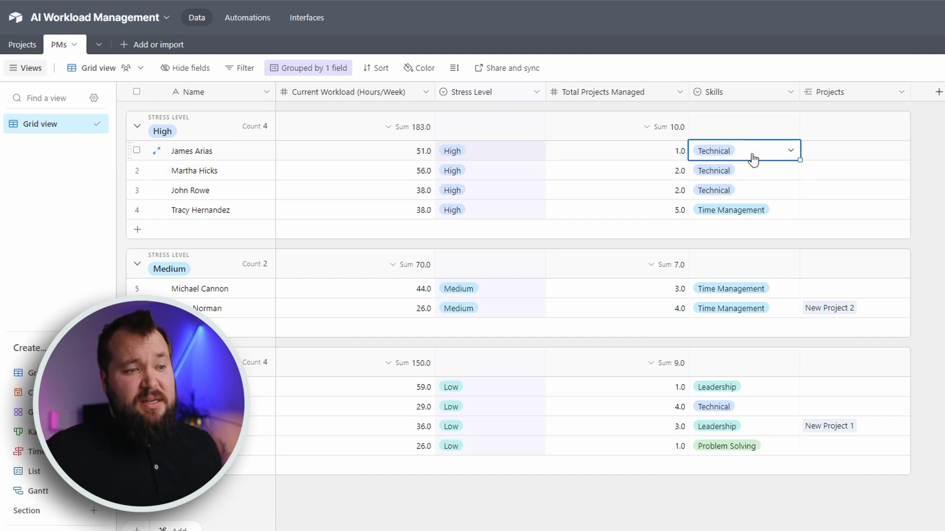
{"action": "left_click", "coordinate": [790, 151]}
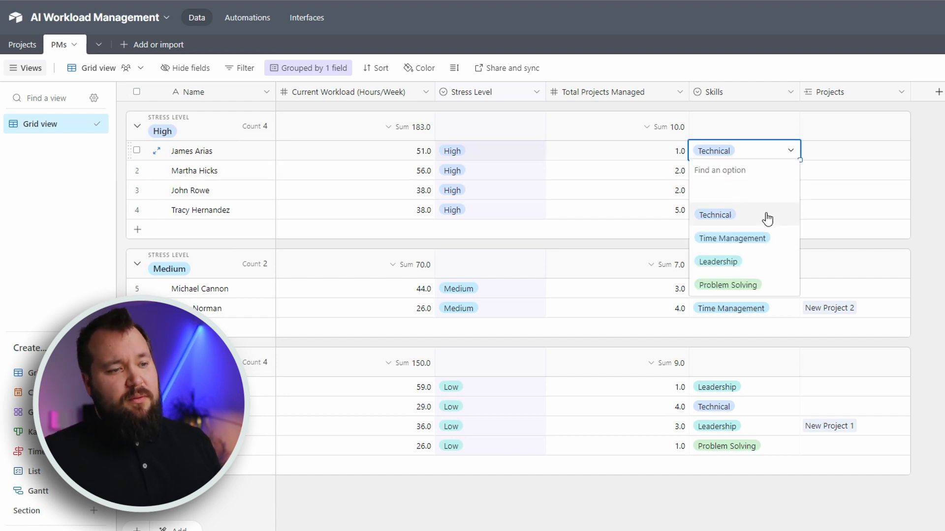
{"action": "mouse_move", "coordinate": [606, 190]}
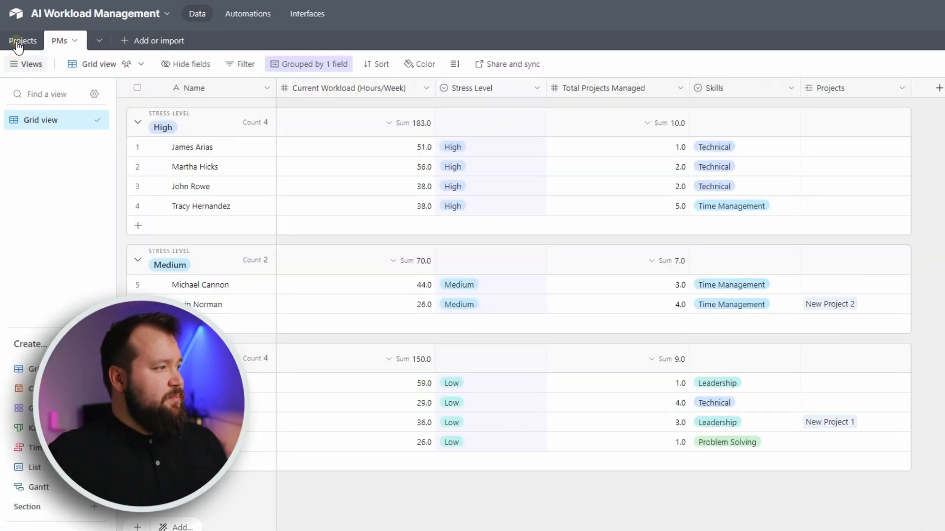
Return to Projects to show the checkbox column, then open the AI Assign PM automation.
{"action": "left_click", "coordinate": [23, 41]}
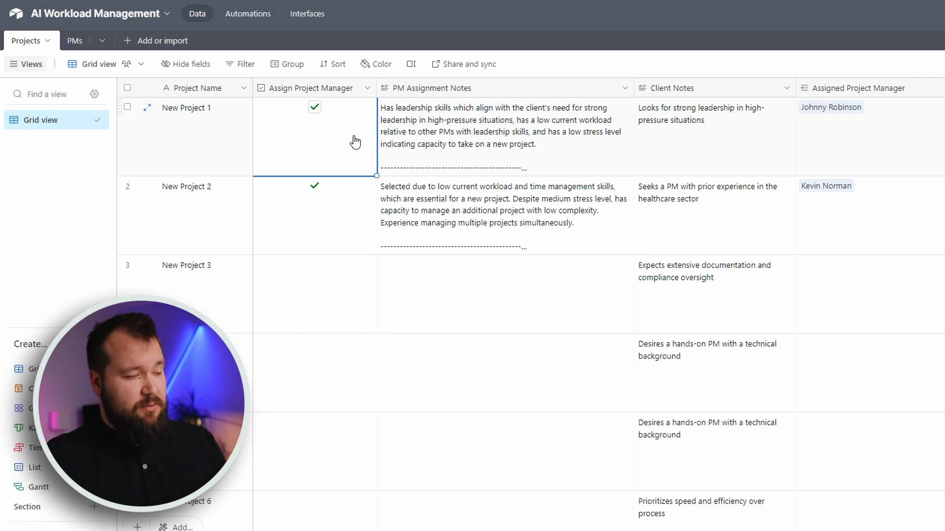
{"action": "mouse_move", "coordinate": [285, 96]}
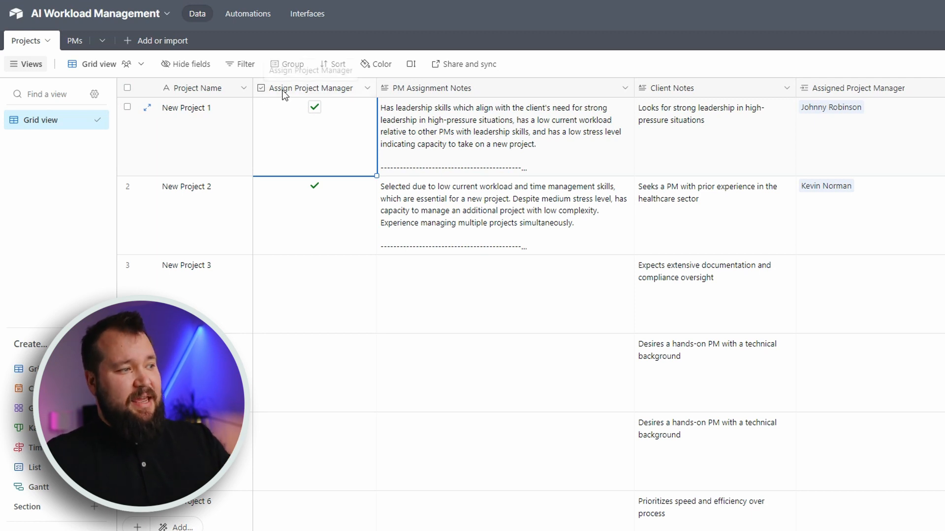
{"action": "mouse_move", "coordinate": [319, 92]}
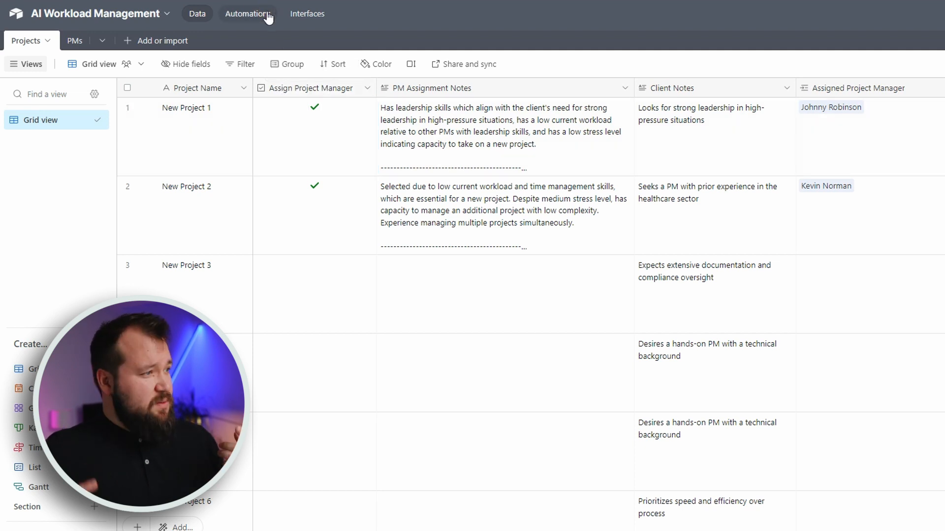
{"action": "left_click", "coordinate": [247, 14]}
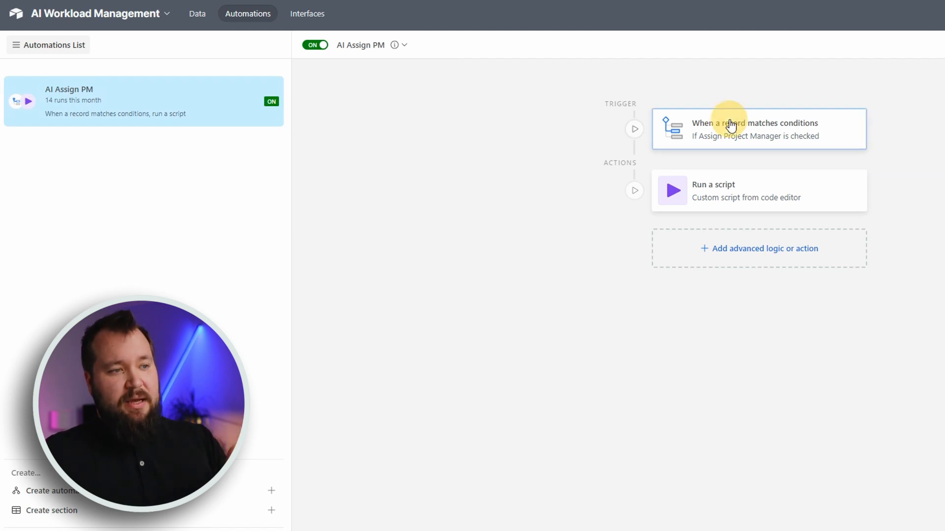
Inspect the trigger conditions and the script's Record_Id input set to the Airtable record ID.
{"action": "left_click", "coordinate": [754, 129]}
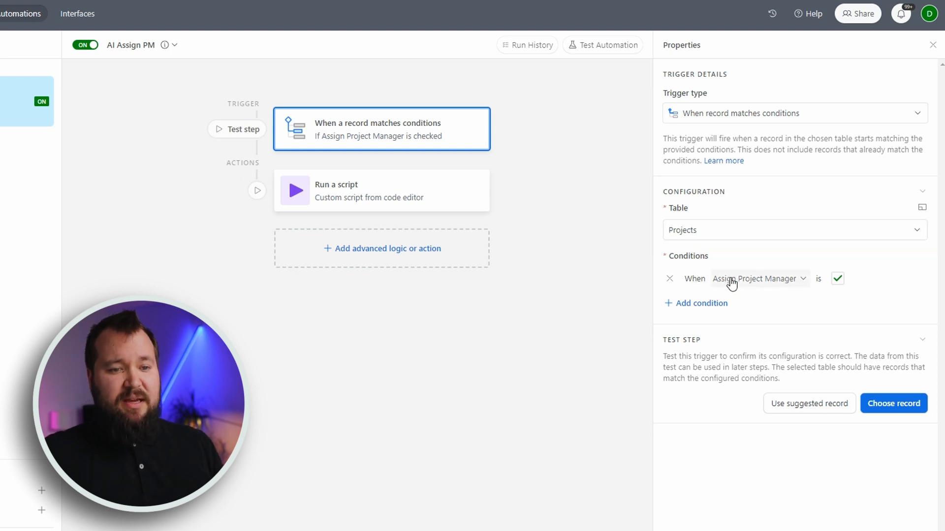
{"action": "mouse_move", "coordinate": [715, 252]}
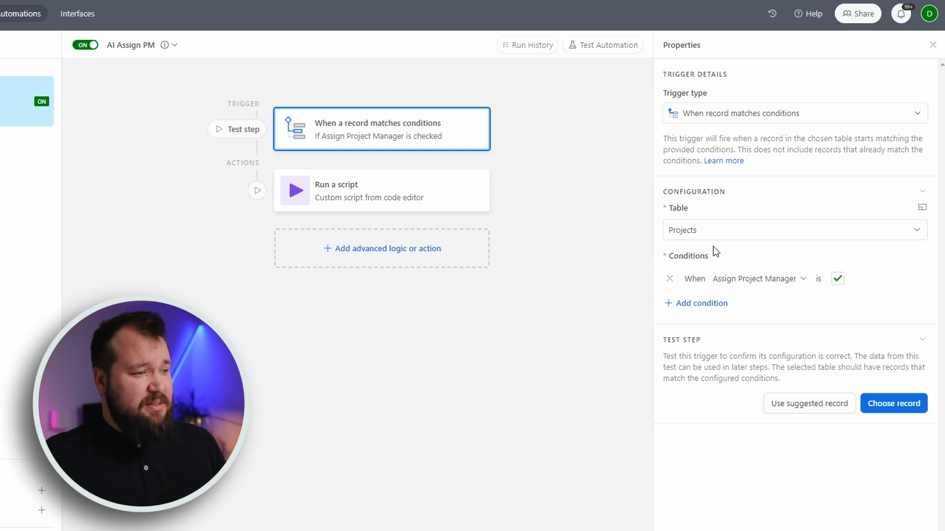
{"action": "left_click", "coordinate": [381, 191]}
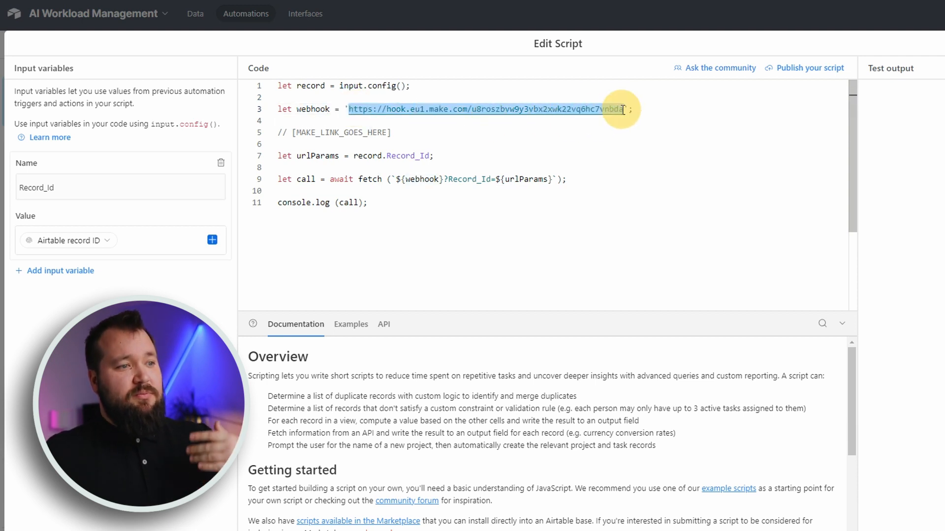
{"action": "mouse_move", "coordinate": [623, 110]}
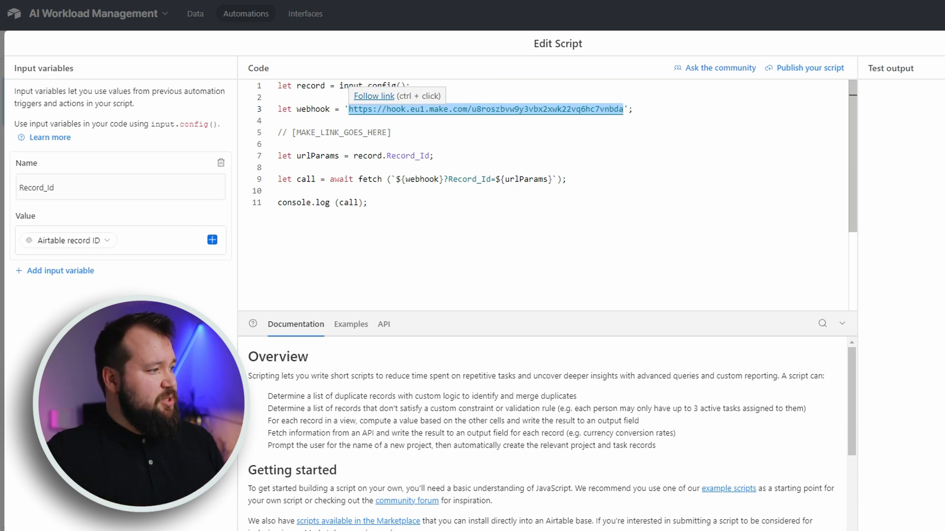
{"action": "mouse_move", "coordinate": [762, 241]}
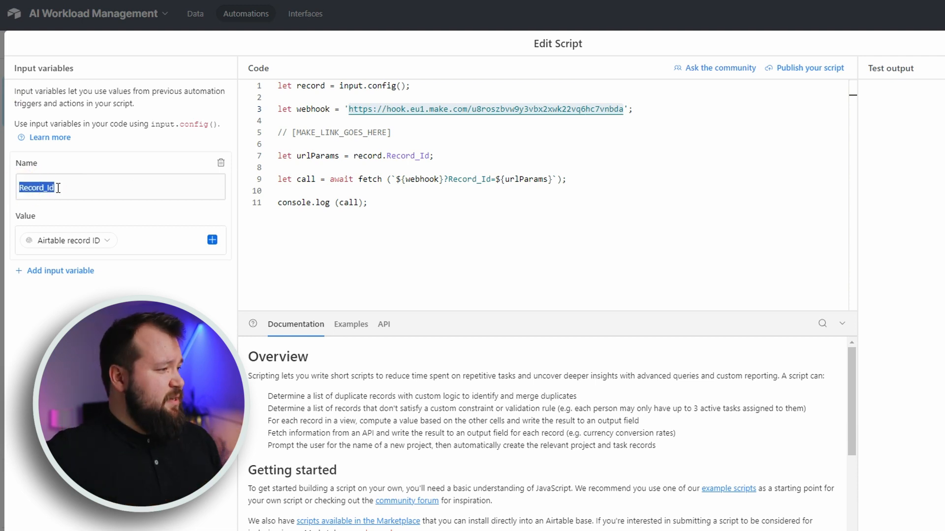
{"action": "left_click", "coordinate": [43, 188]}
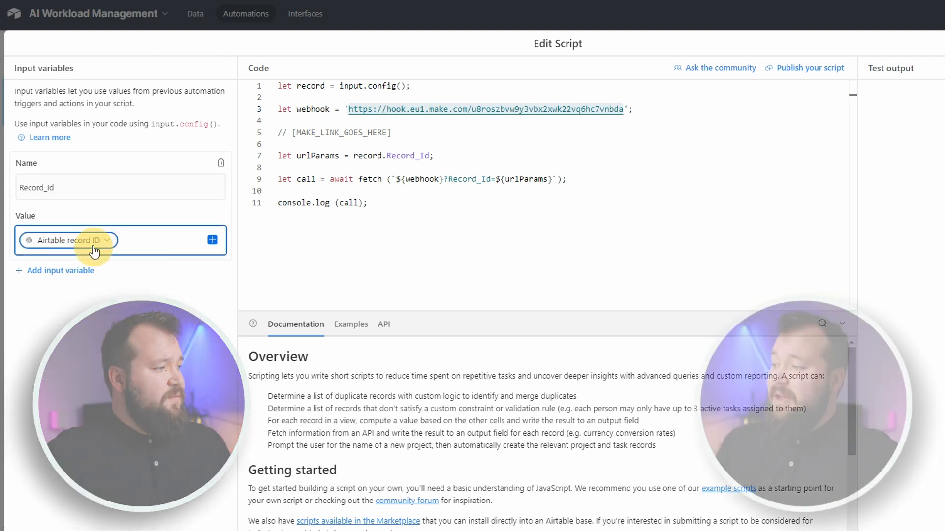
{"action": "left_click", "coordinate": [68, 241]}
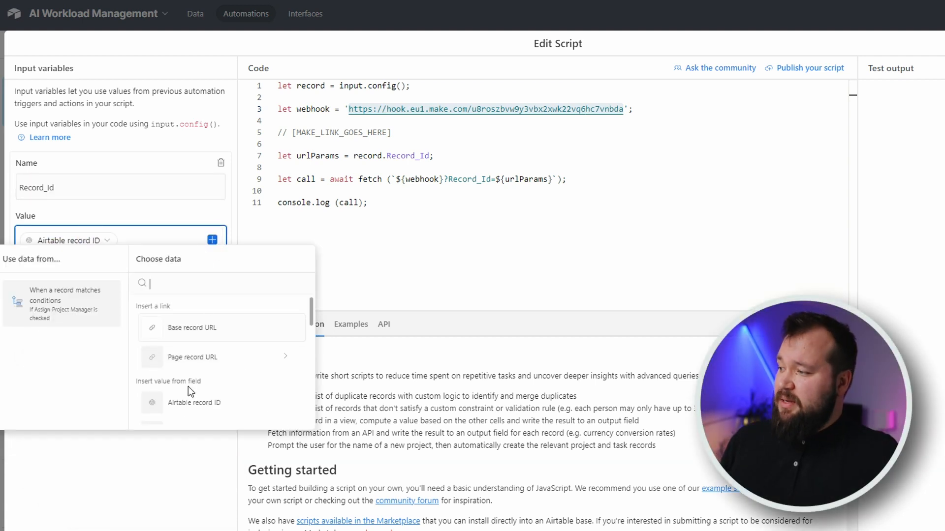
{"action": "mouse_move", "coordinate": [220, 234]}
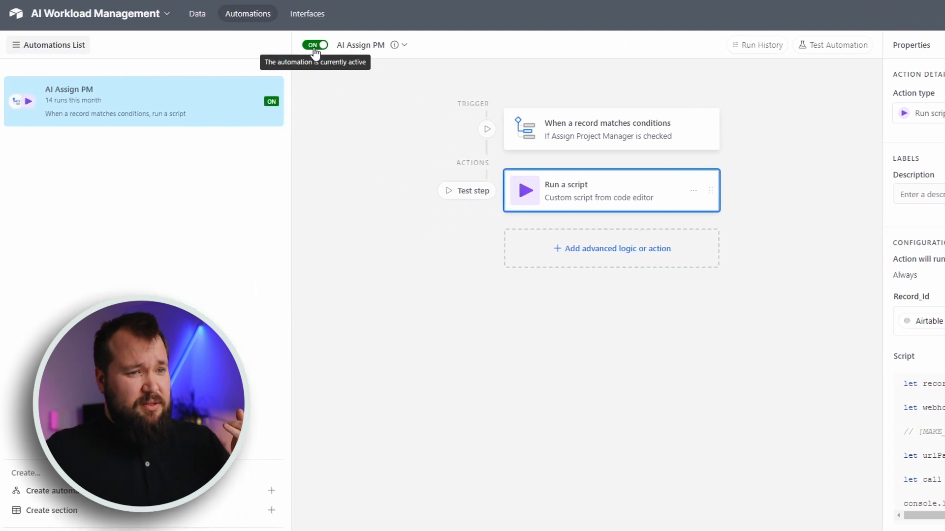
{"action": "mouse_move", "coordinate": [223, 47]}
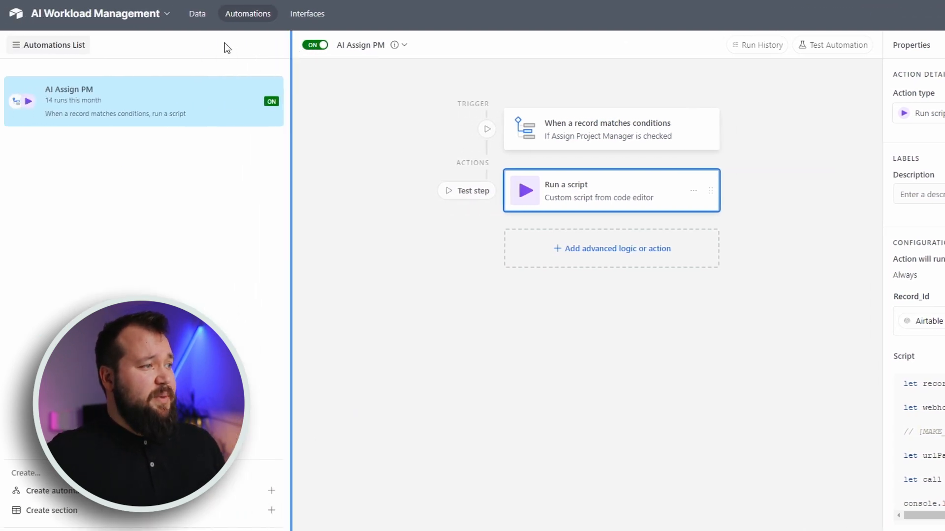
{"action": "mouse_move", "coordinate": [218, 38]}
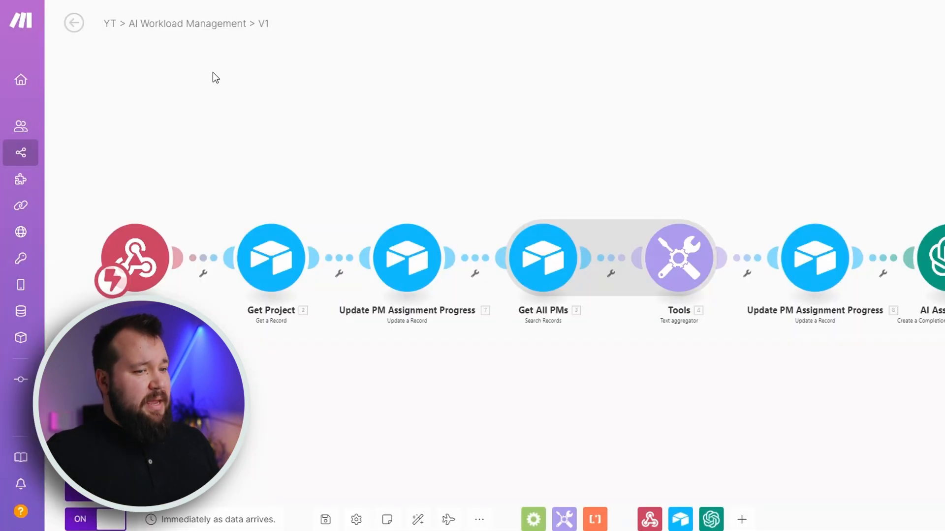
{"action": "mouse_move", "coordinate": [214, 121]}
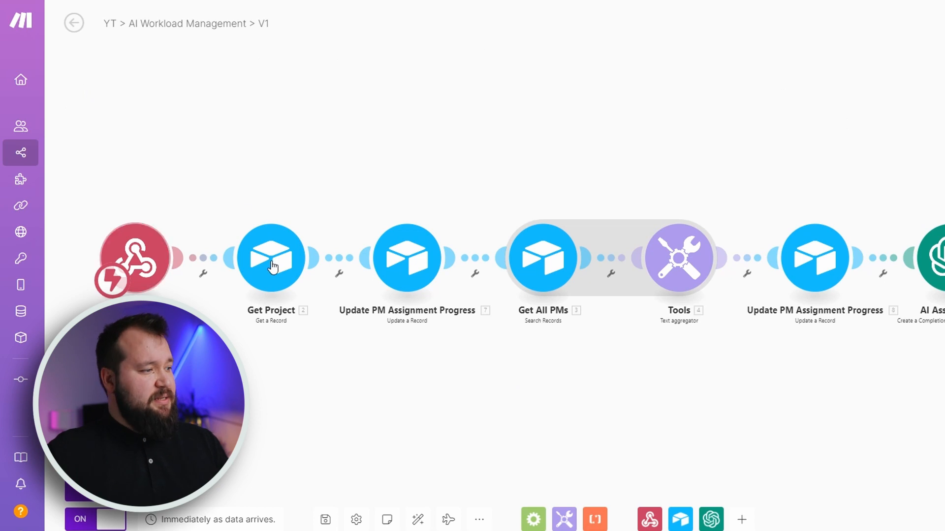
{"action": "mouse_move", "coordinate": [403, 348]}
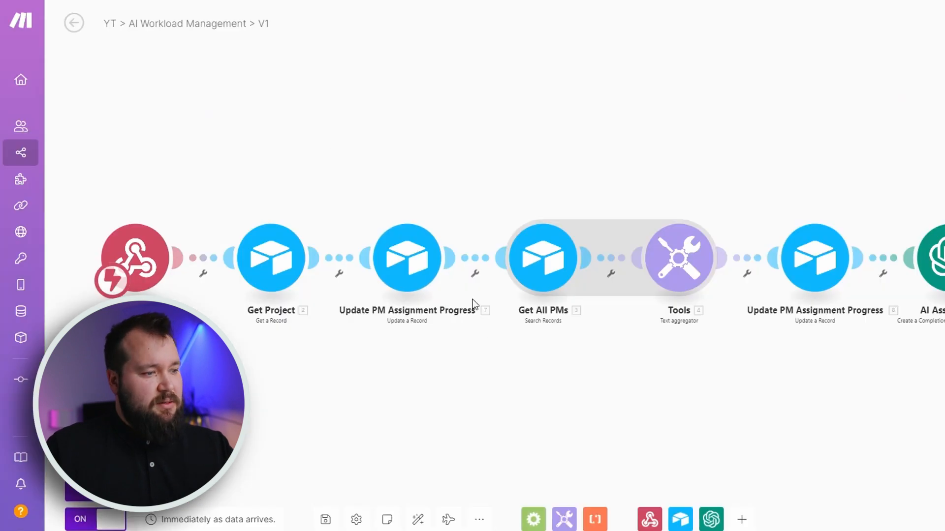
{"action": "mouse_move", "coordinate": [679, 265]}
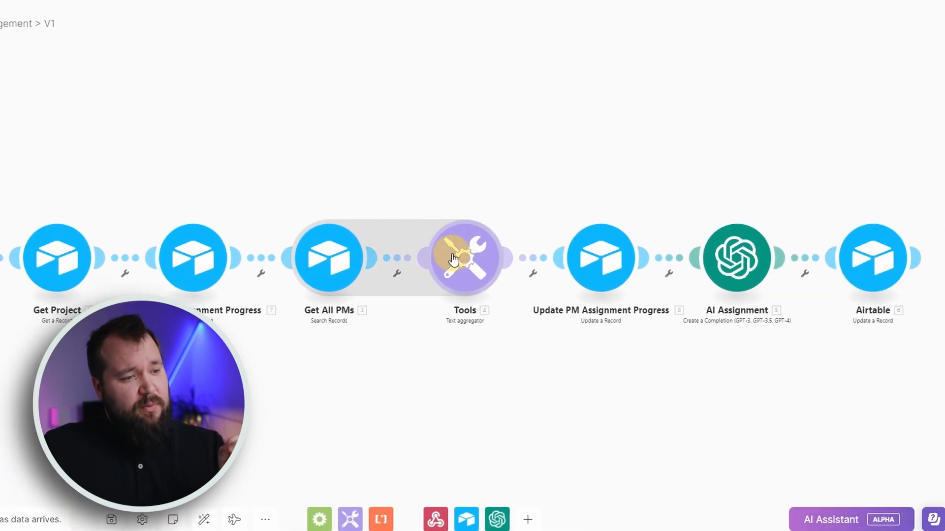
Review the Tools text aggregator module's settings in the V1 scenario and close it.
{"action": "left_click", "coordinate": [465, 258]}
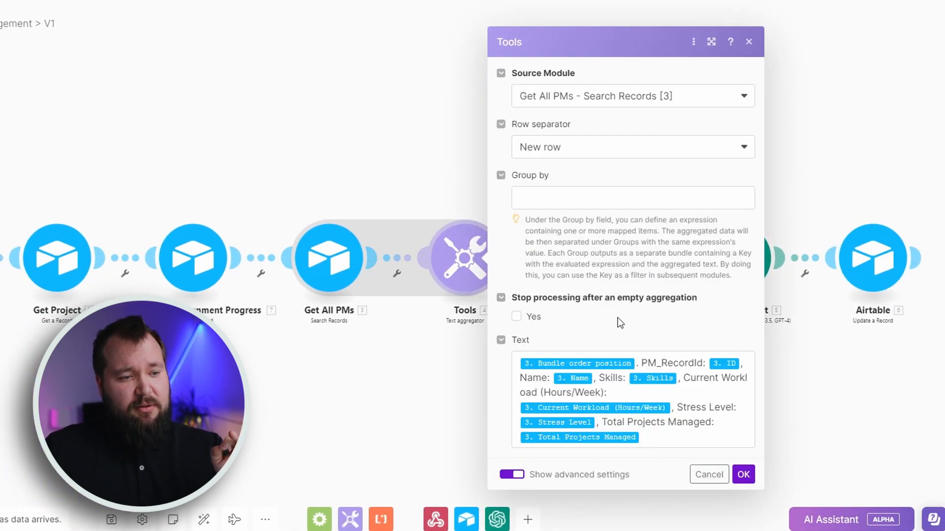
{"action": "left_click", "coordinate": [743, 474]}
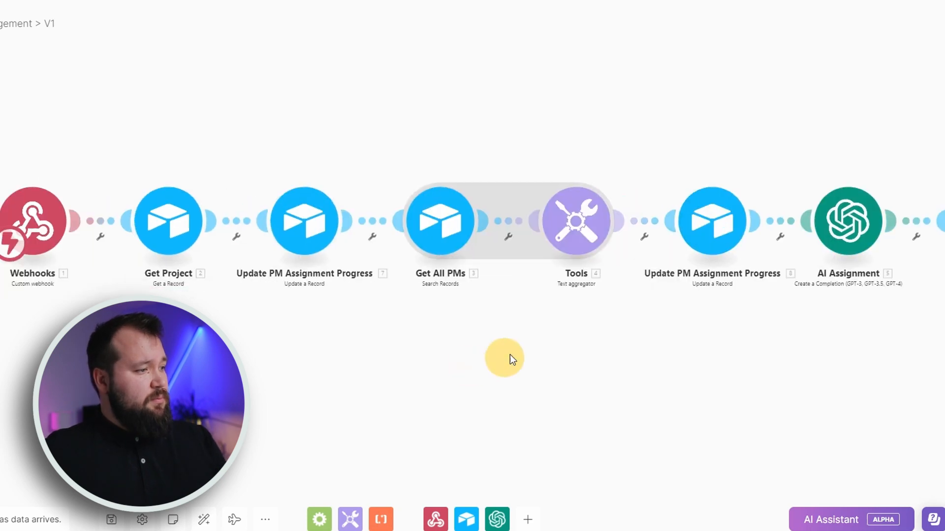
Review the webhook and Get Project Record_Id mapping, then scroll the progress-update fields.
{"action": "left_click", "coordinate": [33, 220]}
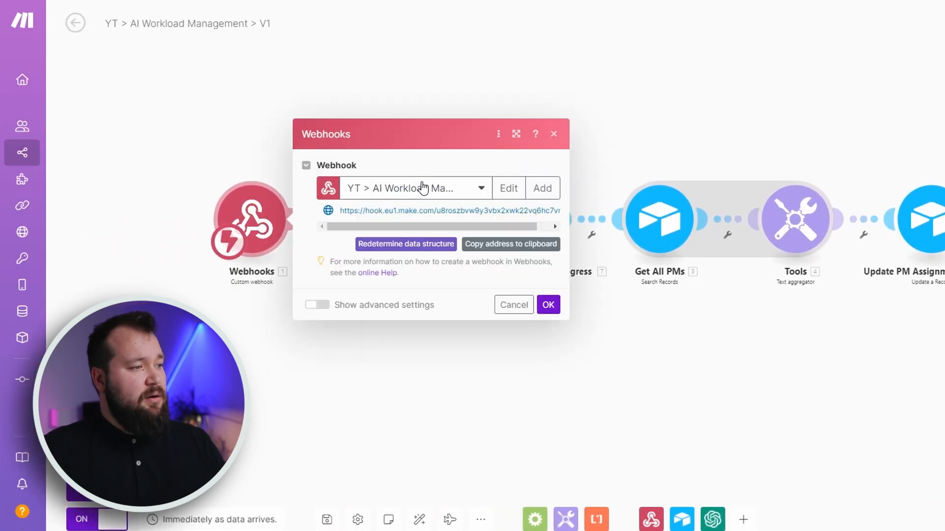
{"action": "mouse_move", "coordinate": [524, 190]}
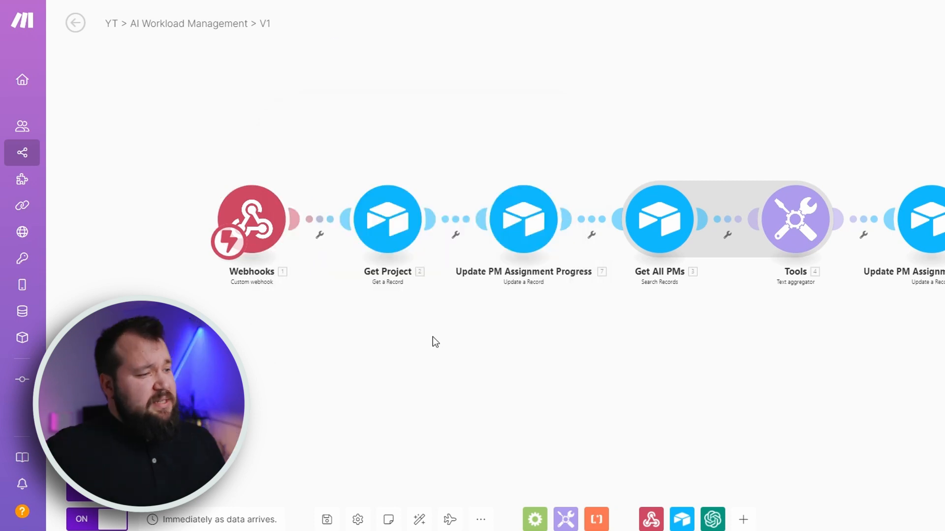
{"action": "left_click", "coordinate": [387, 218]}
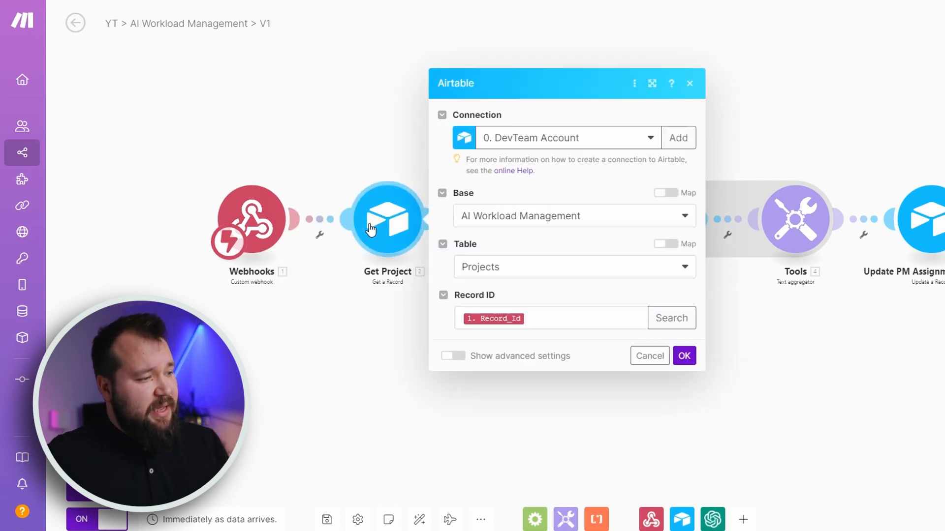
{"action": "left_click", "coordinate": [542, 319]}
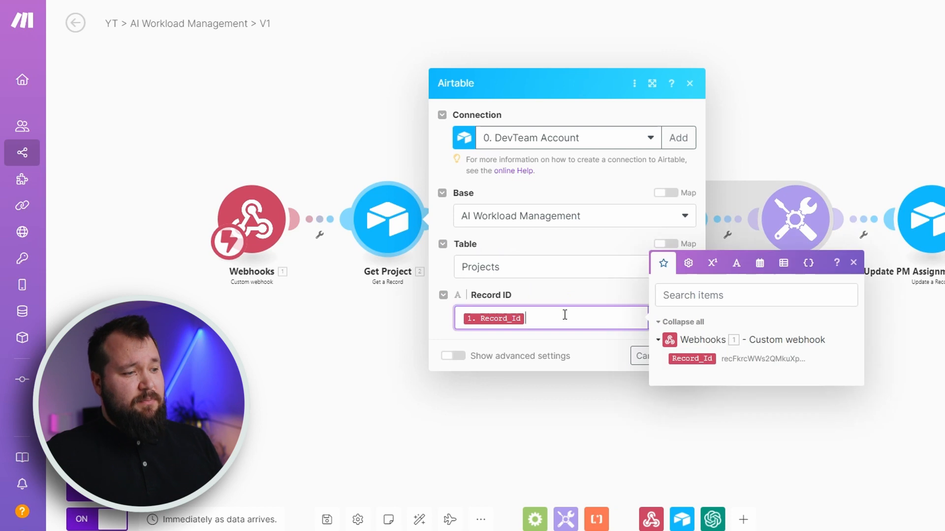
{"action": "mouse_move", "coordinate": [554, 306]}
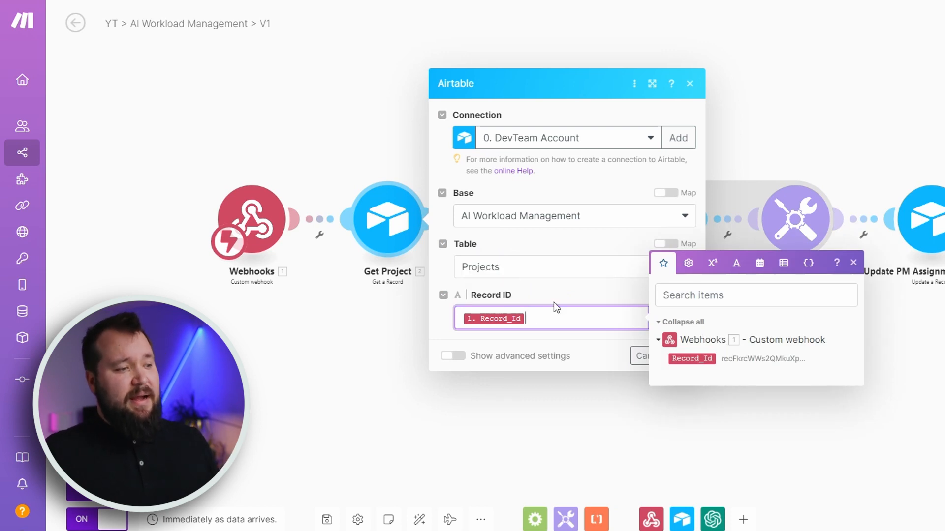
{"action": "mouse_move", "coordinate": [494, 244]}
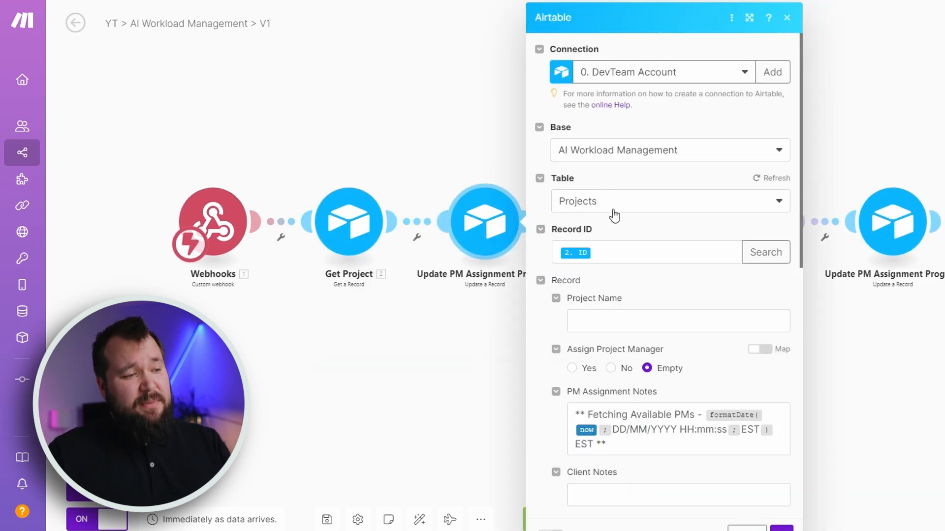
{"action": "scroll", "scroll_direction": "down", "scroll_amount": 3}
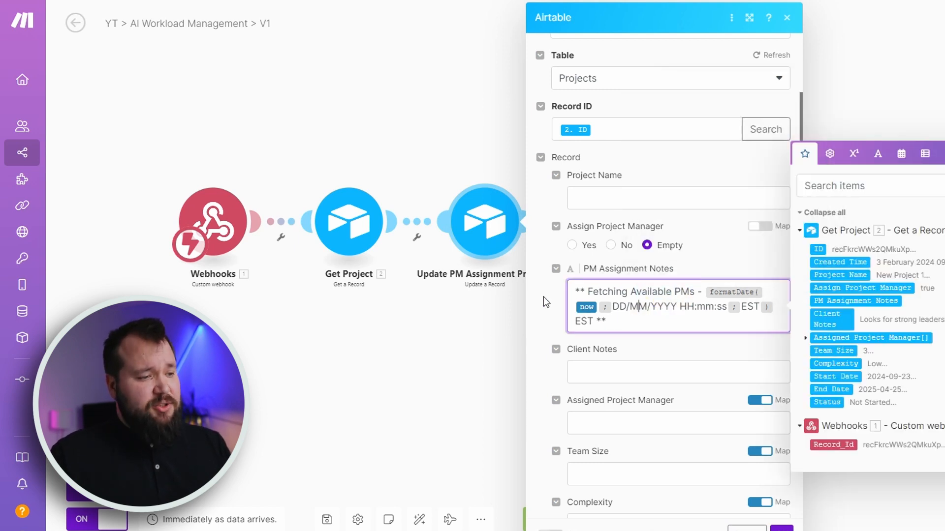
{"action": "scroll", "scroll_direction": "down", "scroll_amount": 3}
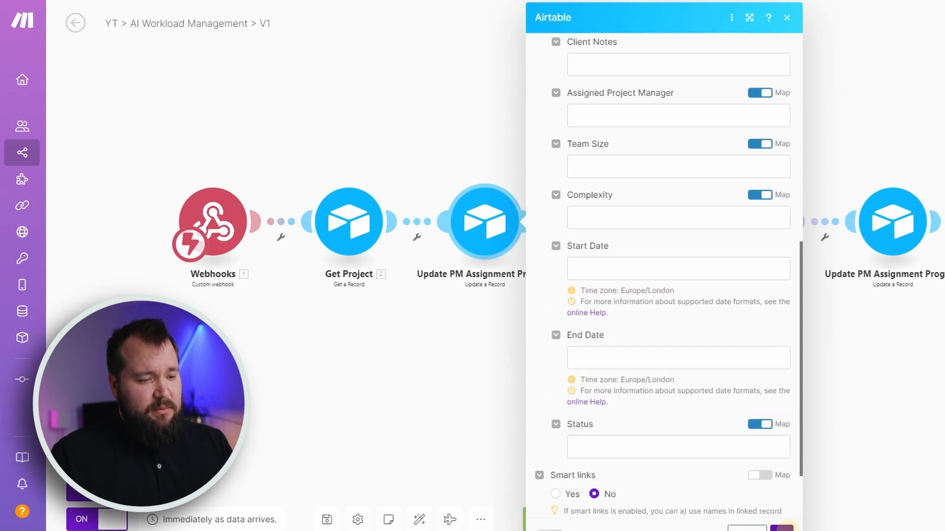
Set the Get All PMs search formula to {Projects}="".
{"action": "left_click", "coordinate": [786, 16]}
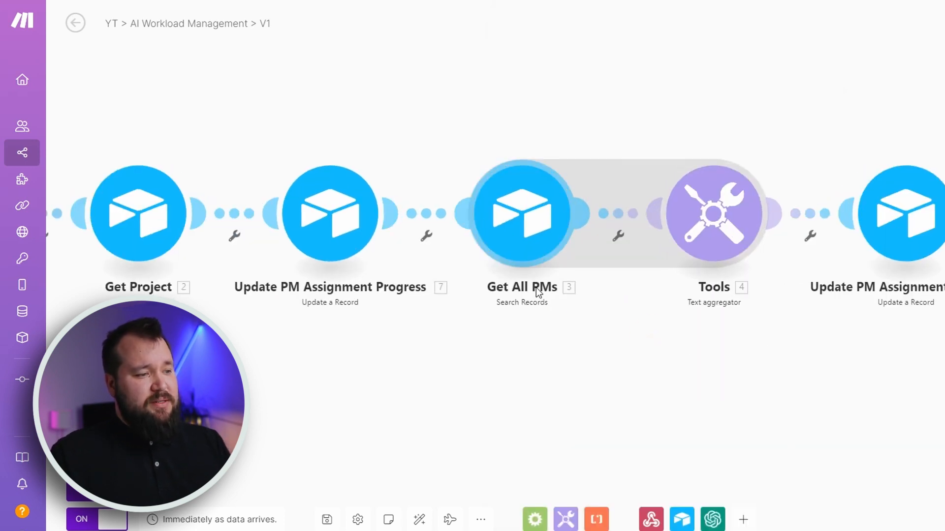
{"action": "left_click", "coordinate": [521, 213]}
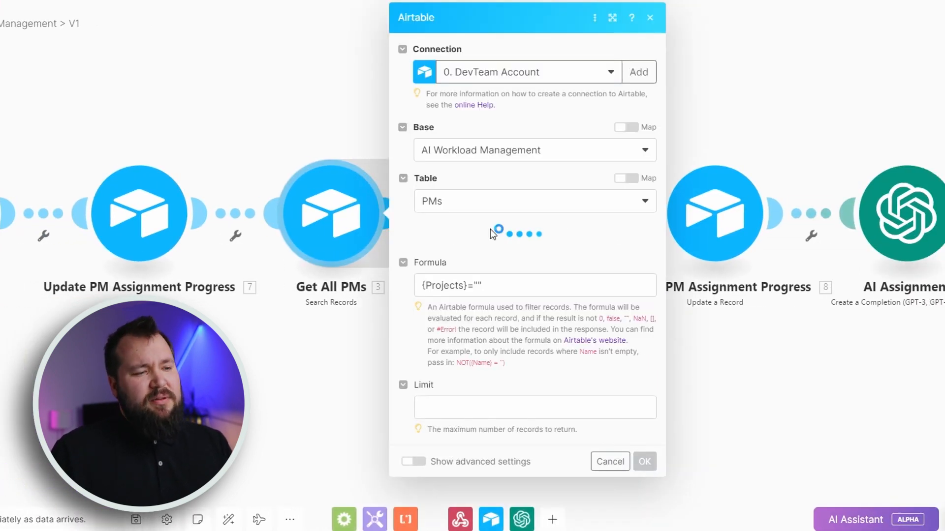
{"action": "scroll", "scroll_direction": "down", "scroll_amount": 3}
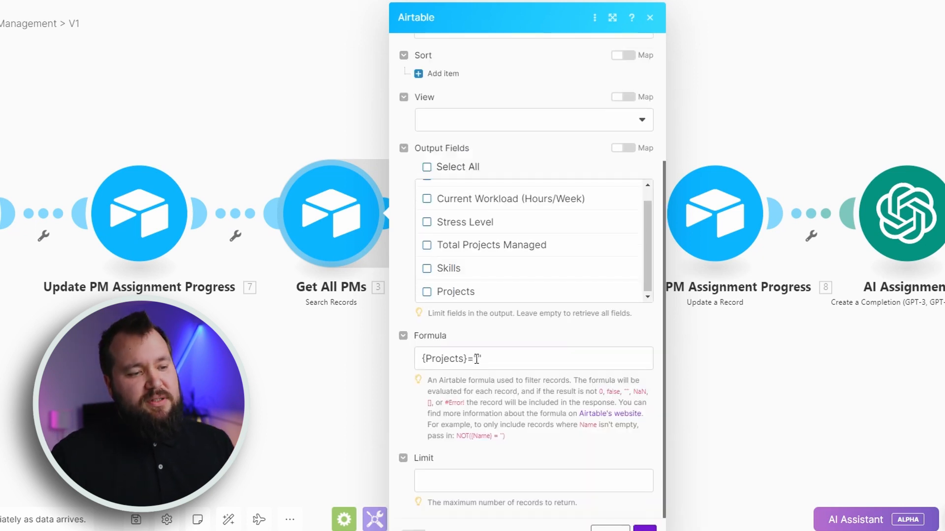
{"action": "type", "text": "\""}
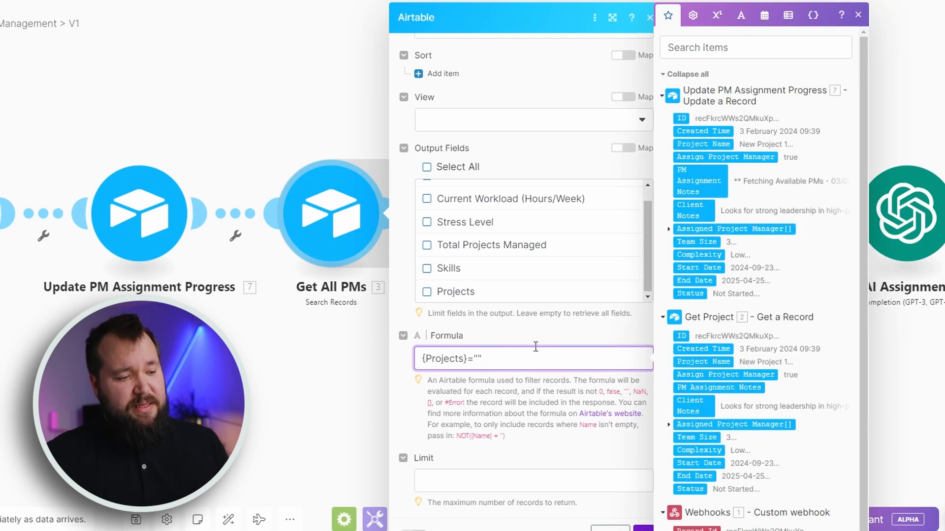
Review the text aggregator template joining PM ID, name, skills, workload, stress and project count.
{"action": "left_click", "coordinate": [523, 214]}
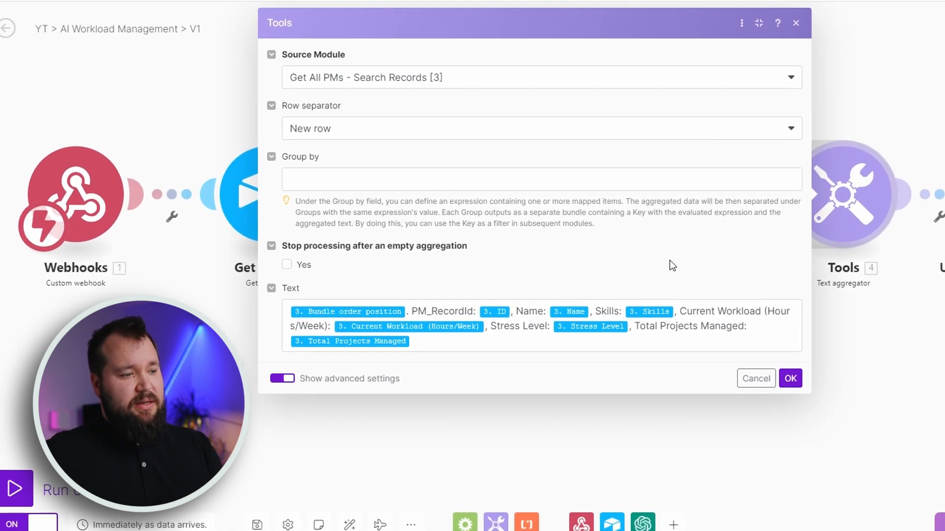
{"action": "mouse_move", "coordinate": [643, 437]}
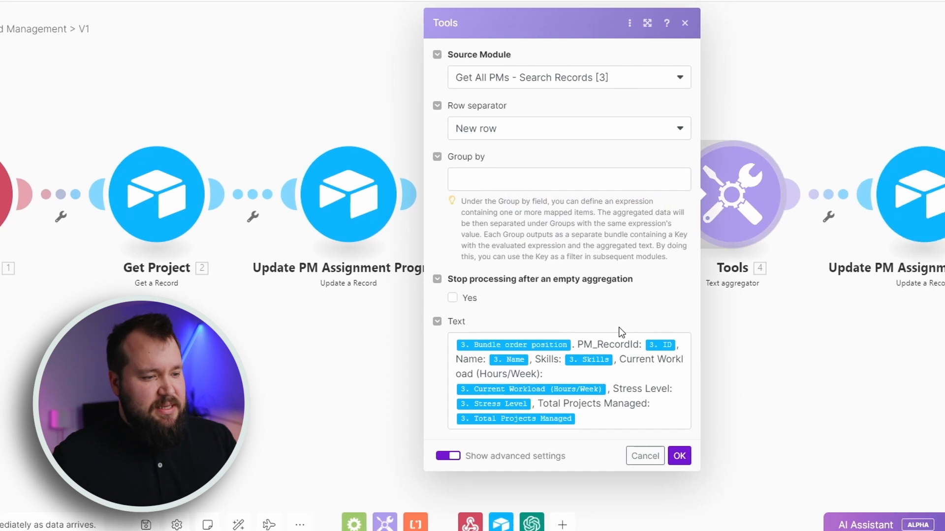
{"action": "mouse_move", "coordinate": [513, 345]}
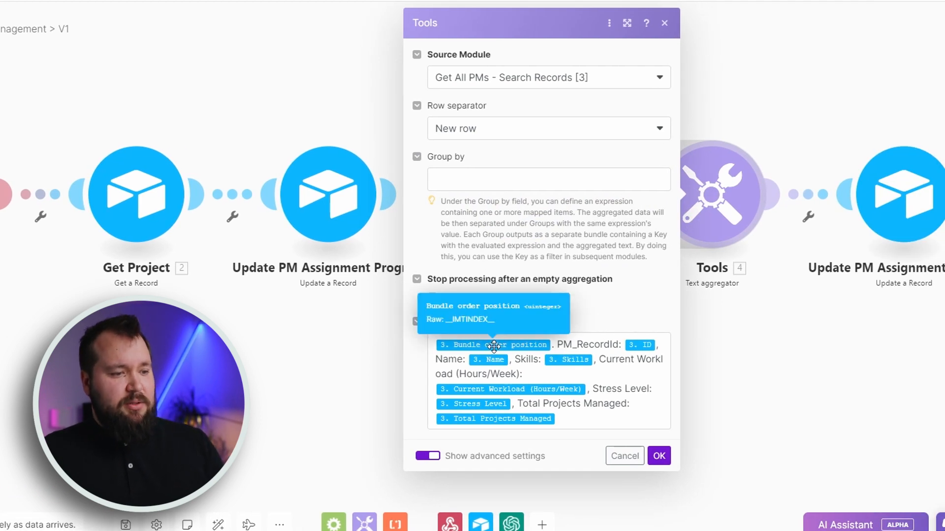
{"action": "left_click", "coordinate": [548, 345]}
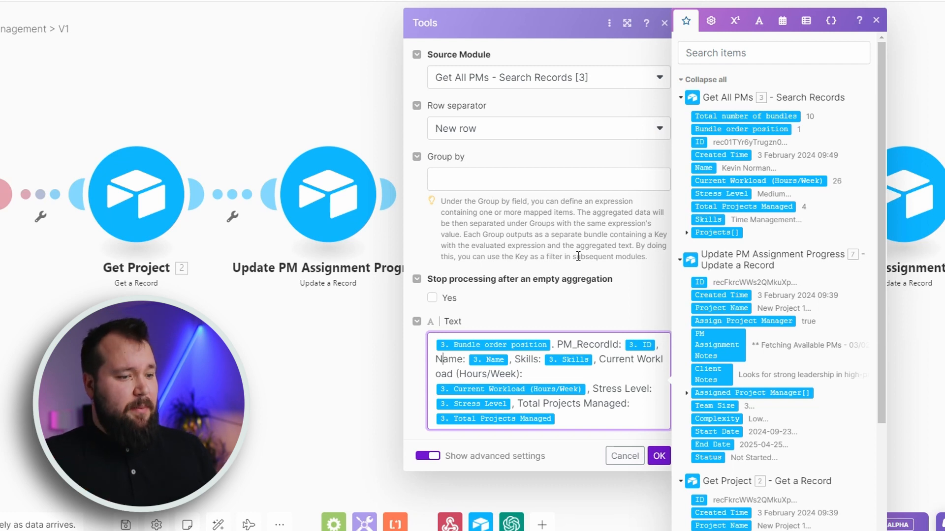
Review the second progress update's timestamped AI Matchmaking In Progress note in PM Assignment Notes.
{"action": "left_click", "coordinate": [658, 456]}
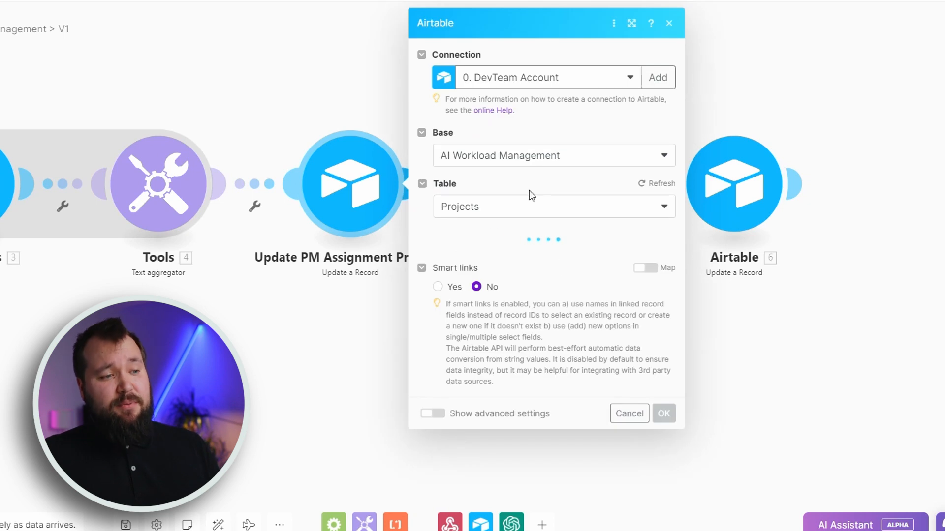
{"action": "scroll", "scroll_direction": "down", "scroll_amount": 3}
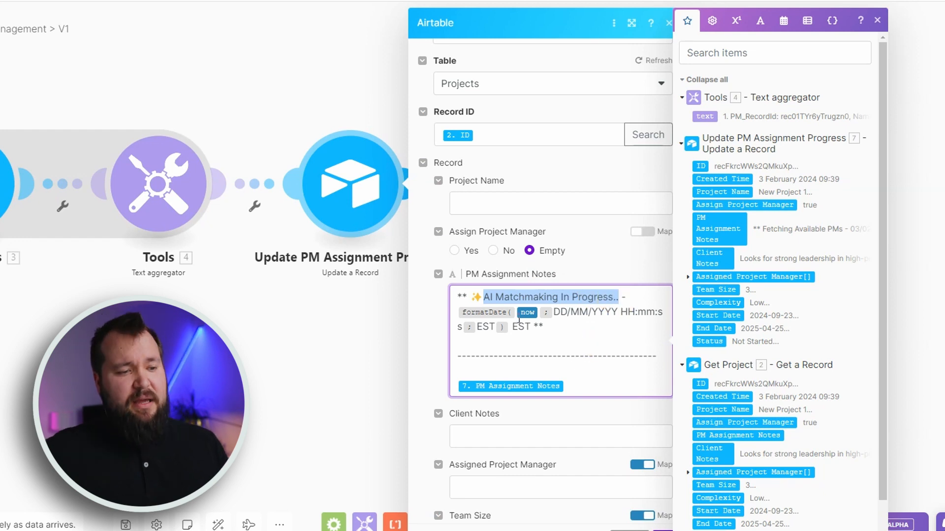
{"action": "mouse_move", "coordinate": [526, 312]}
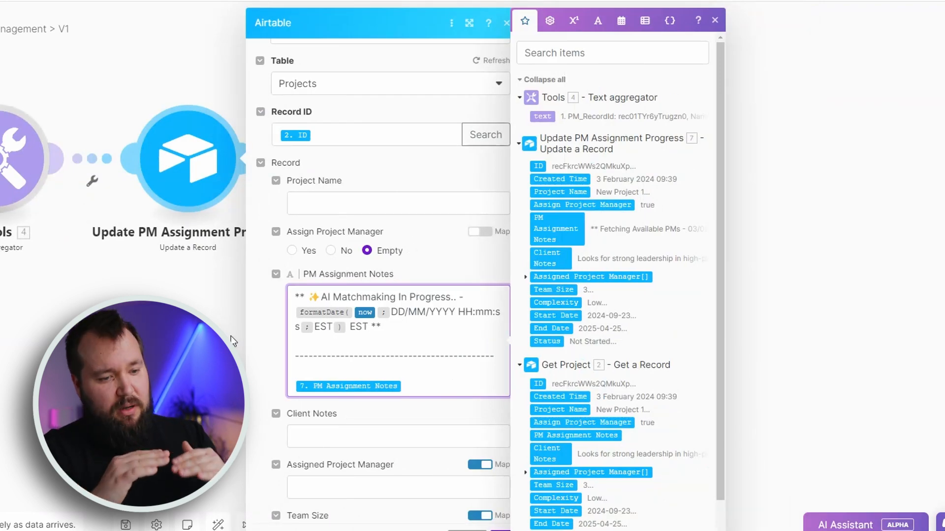
{"action": "left_click", "coordinate": [506, 23]}
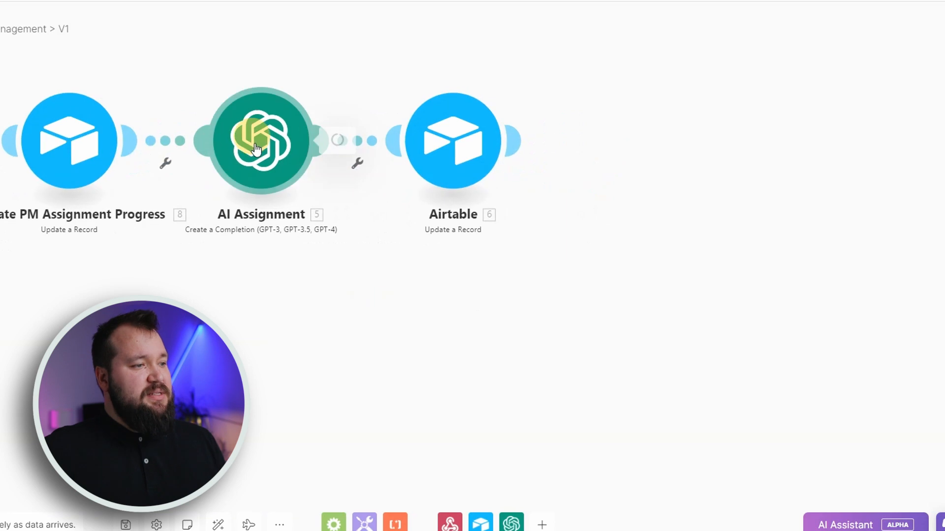
{"action": "left_click", "coordinate": [261, 140]}
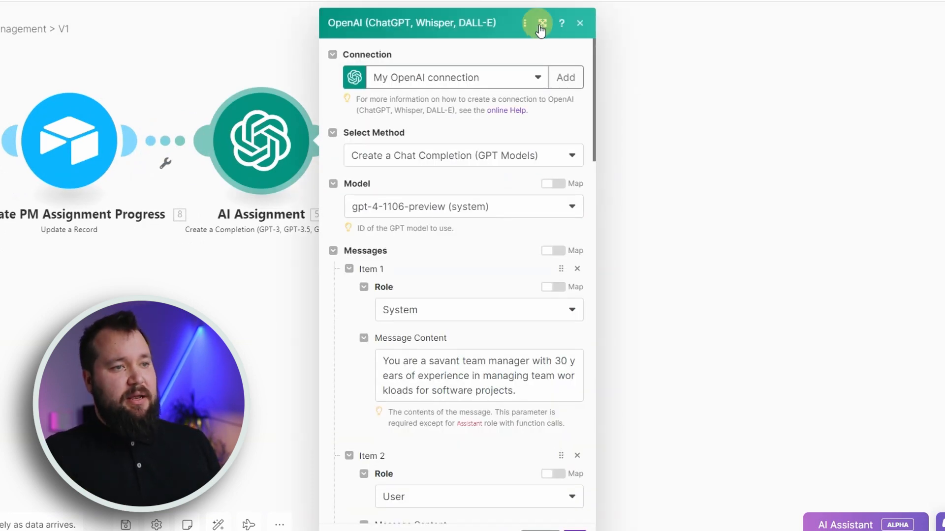
{"action": "left_click", "coordinate": [542, 23]}
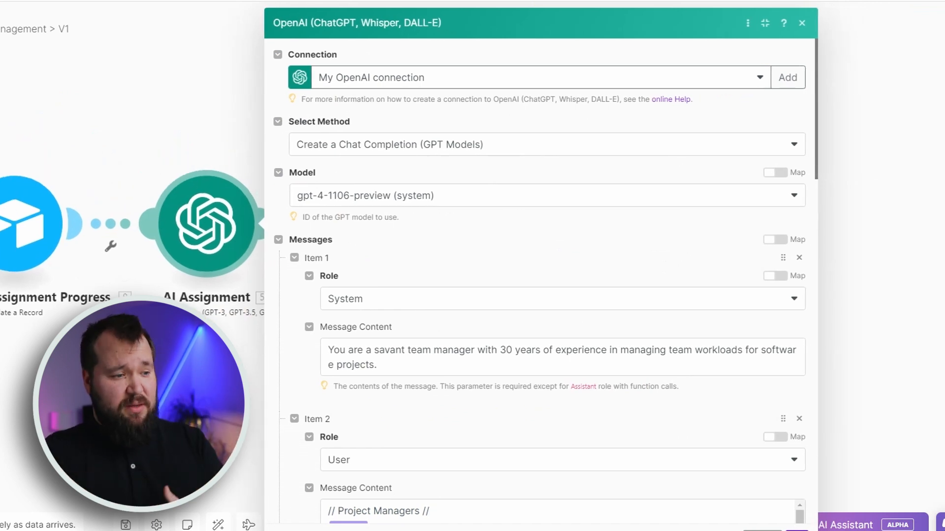
{"action": "scroll", "scroll_direction": "down", "scroll_amount": 3}
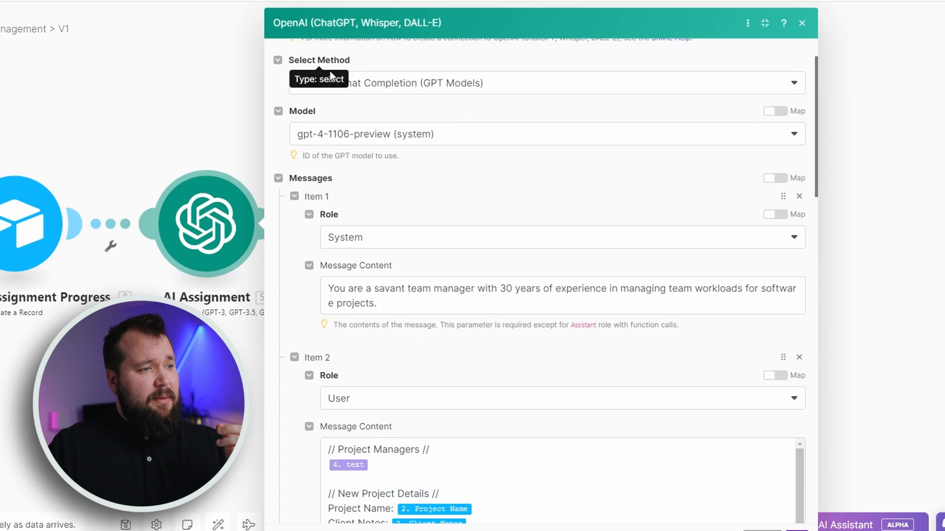
{"action": "scroll", "scroll_direction": "up", "scroll_amount": 3}
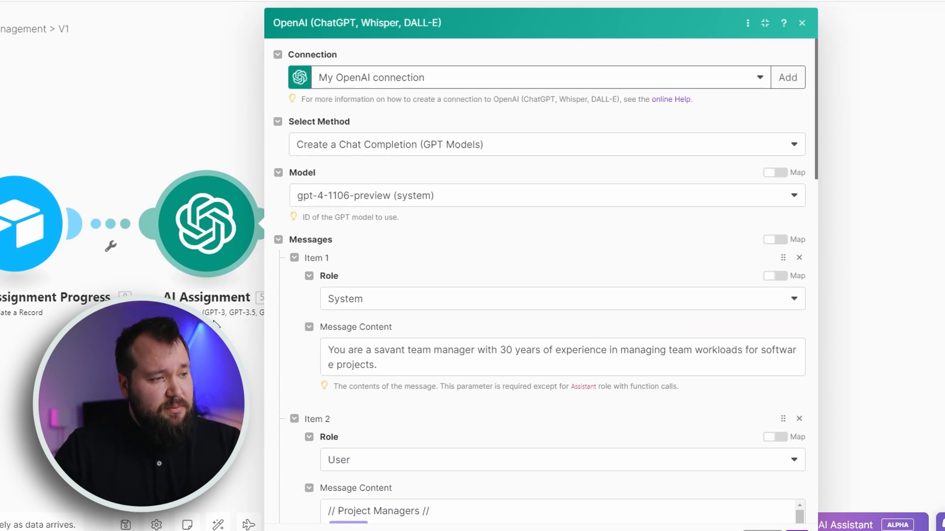
{"action": "mouse_move", "coordinate": [330, 210]}
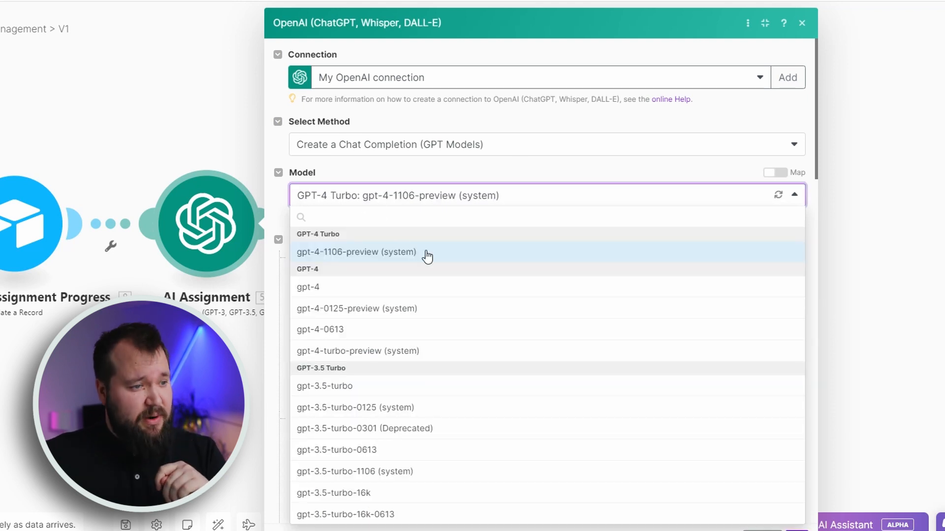
{"action": "left_click", "coordinate": [356, 252]}
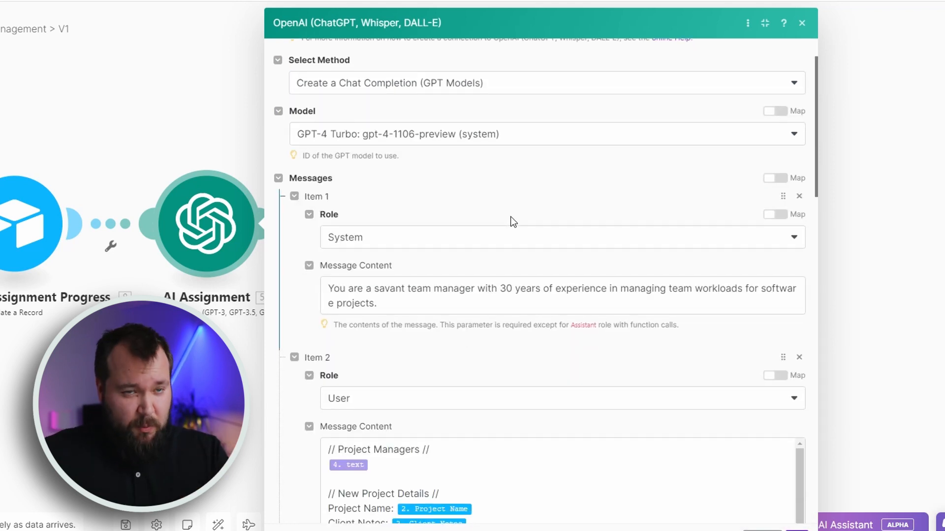
{"action": "scroll", "scroll_direction": "down", "scroll_amount": 3}
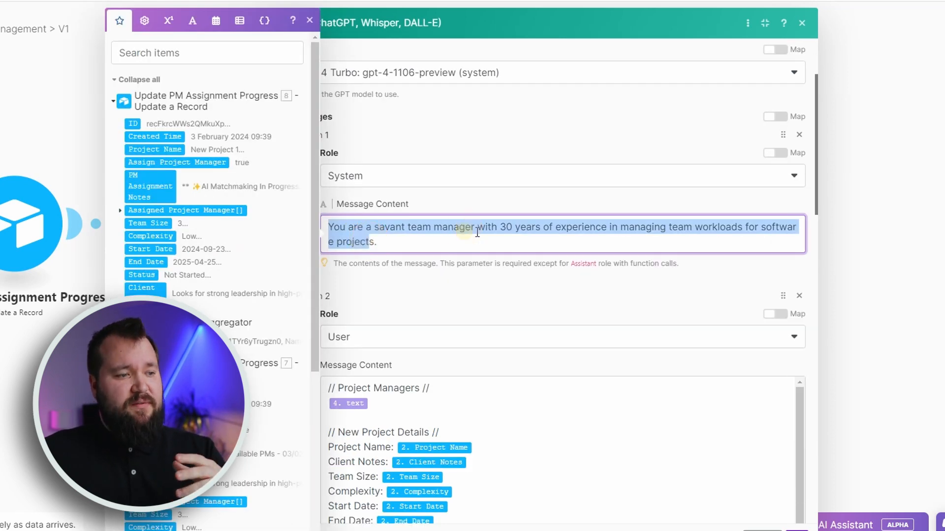
{"action": "left_click", "coordinate": [605, 226]}
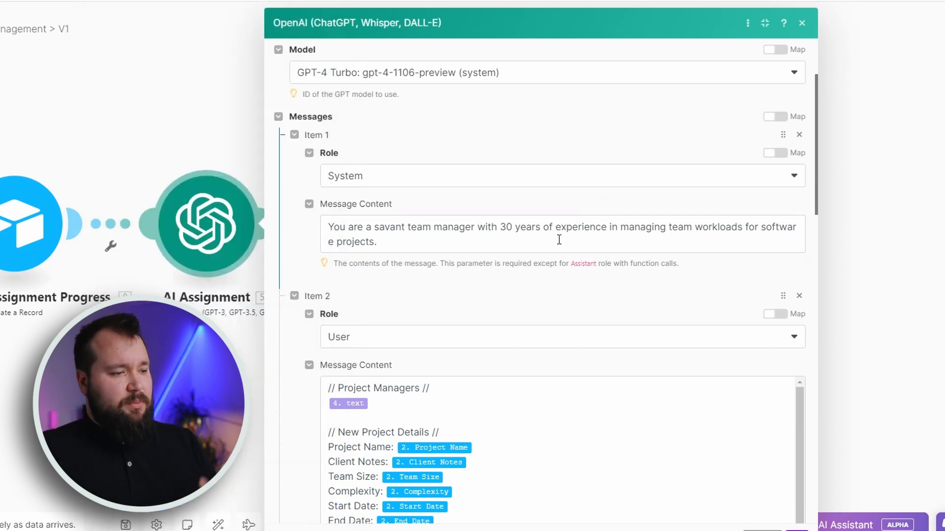
{"action": "scroll", "scroll_direction": "down", "scroll_amount": 3}
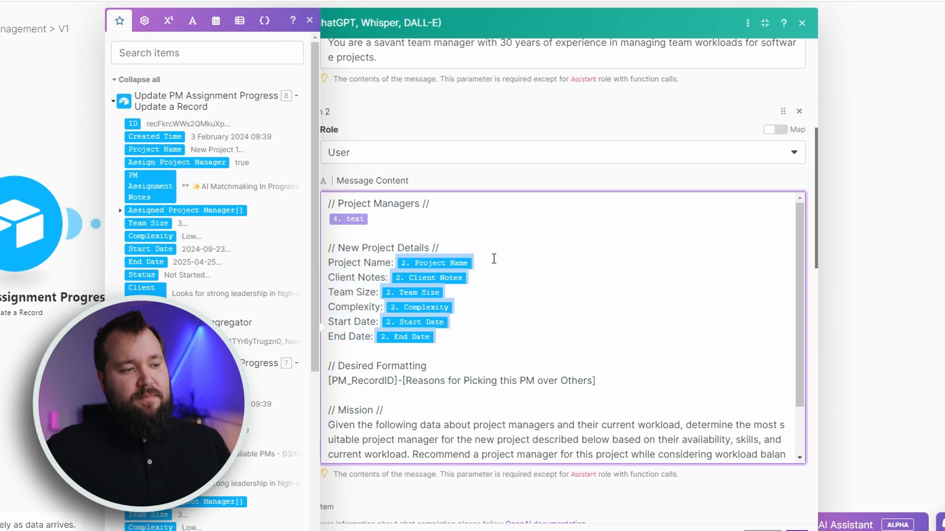
{"action": "mouse_move", "coordinate": [567, 293]}
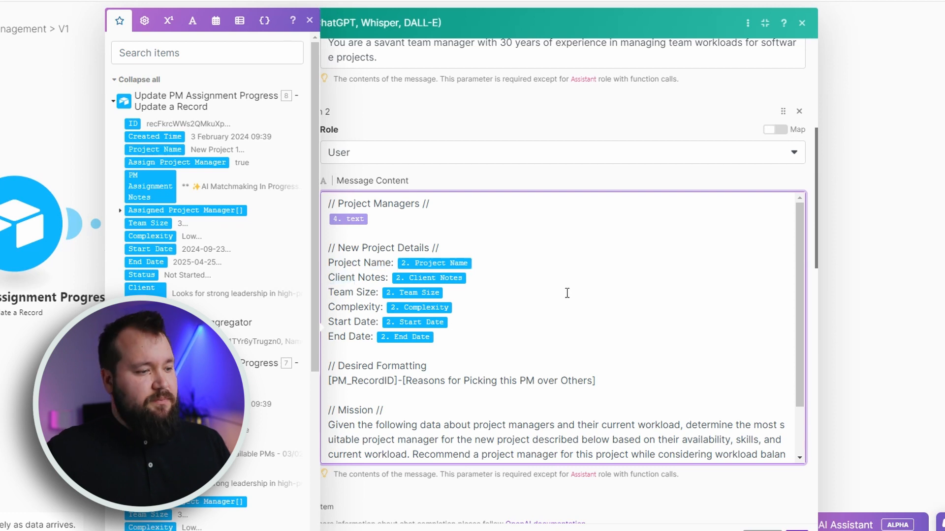
{"action": "scroll", "scroll_direction": "down", "scroll_amount": 3}
{"action": "type", "text": " //"}
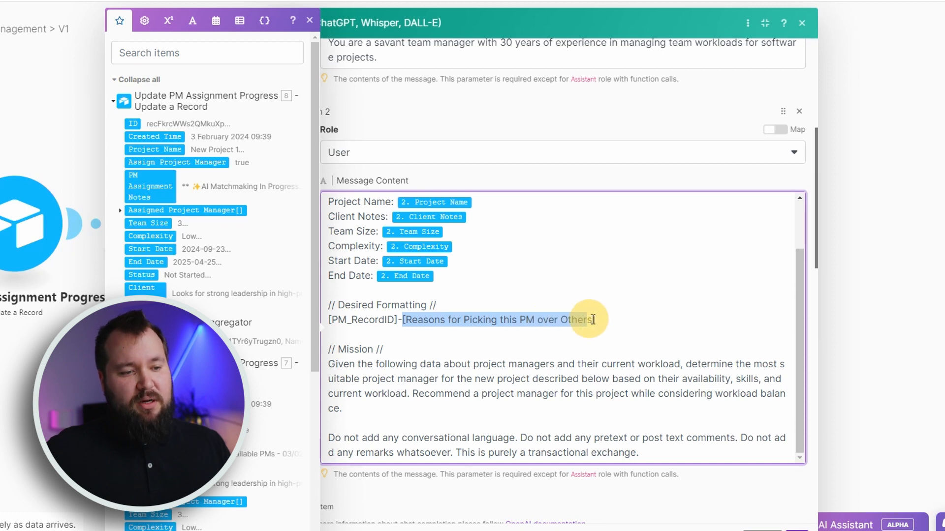
{"action": "scroll", "scroll_direction": "down", "scroll_amount": 3}
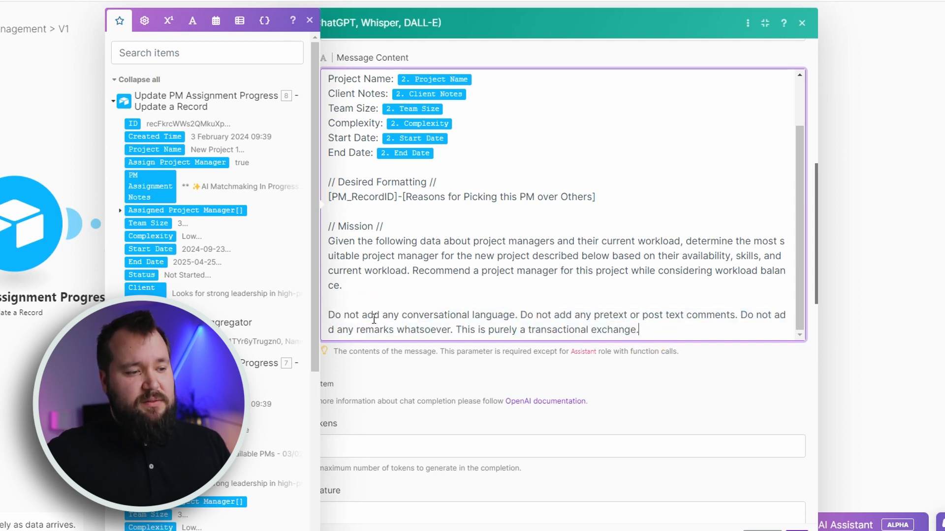
{"action": "mouse_move", "coordinate": [469, 319]}
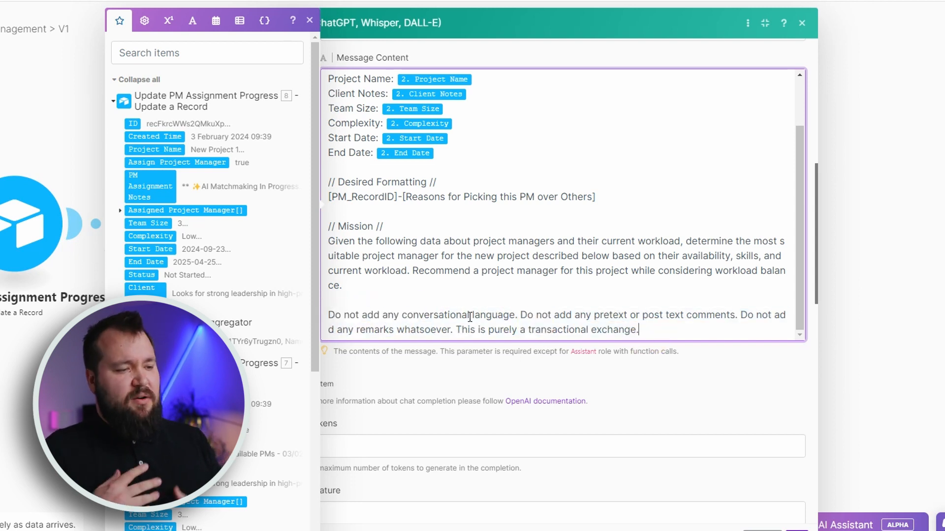
{"action": "mouse_move", "coordinate": [520, 301]}
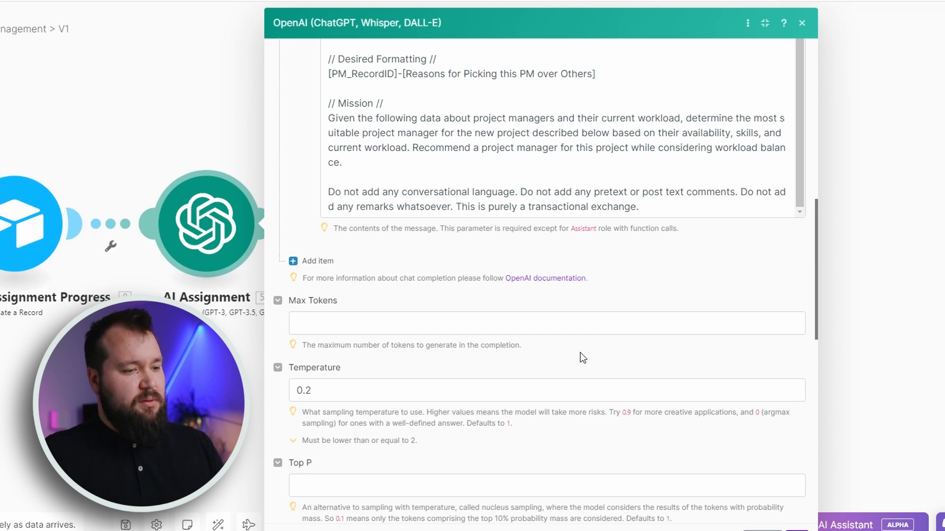
Open the final Airtable Update a Record module enlarged, leaving the OpenAI settings.
{"action": "left_click", "coordinate": [802, 23]}
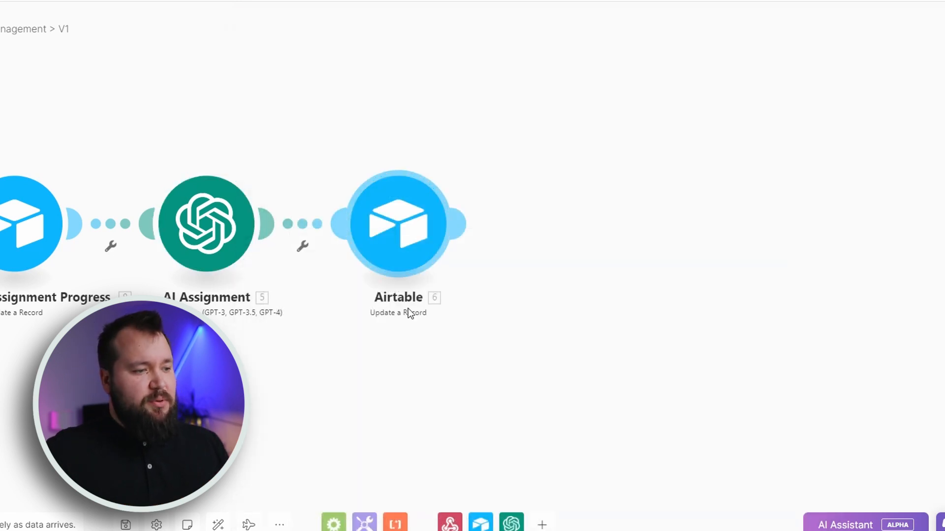
{"action": "left_click", "coordinate": [397, 223]}
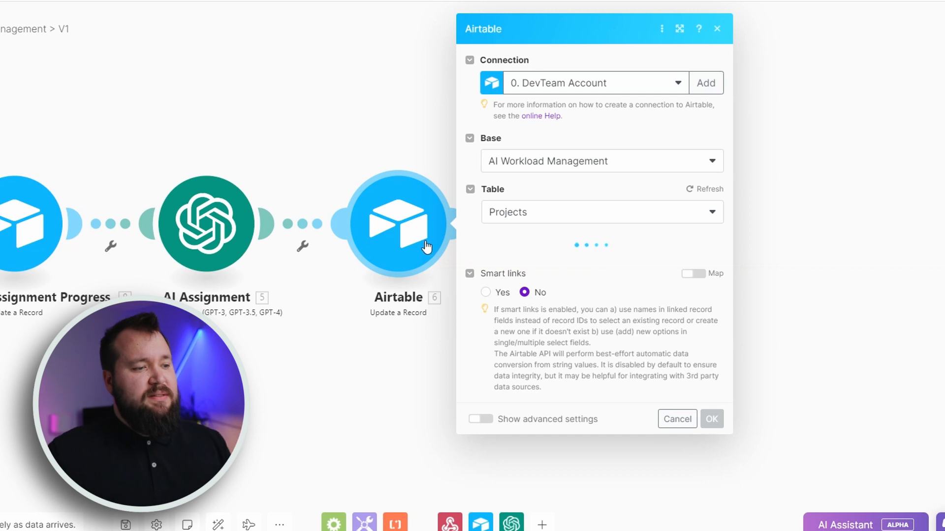
{"action": "left_click", "coordinate": [679, 28]}
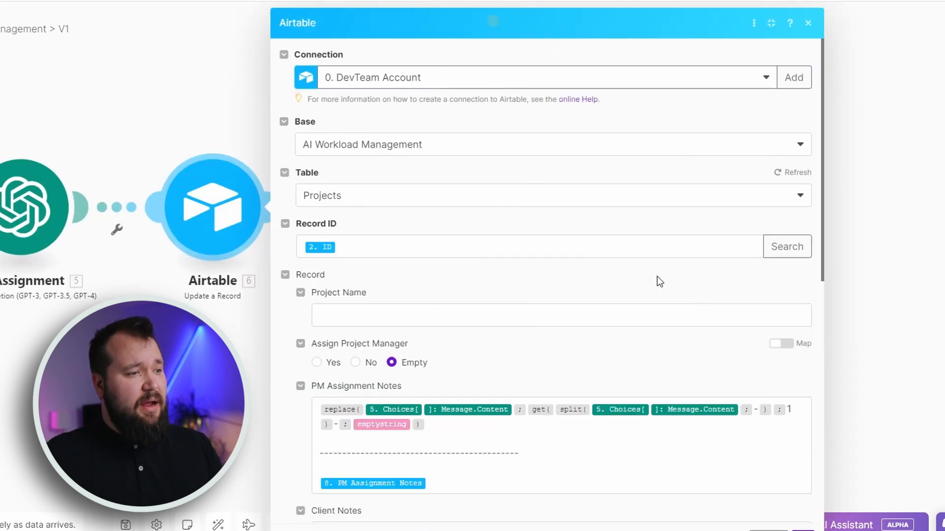
{"action": "scroll", "scroll_direction": "down", "scroll_amount": 3}
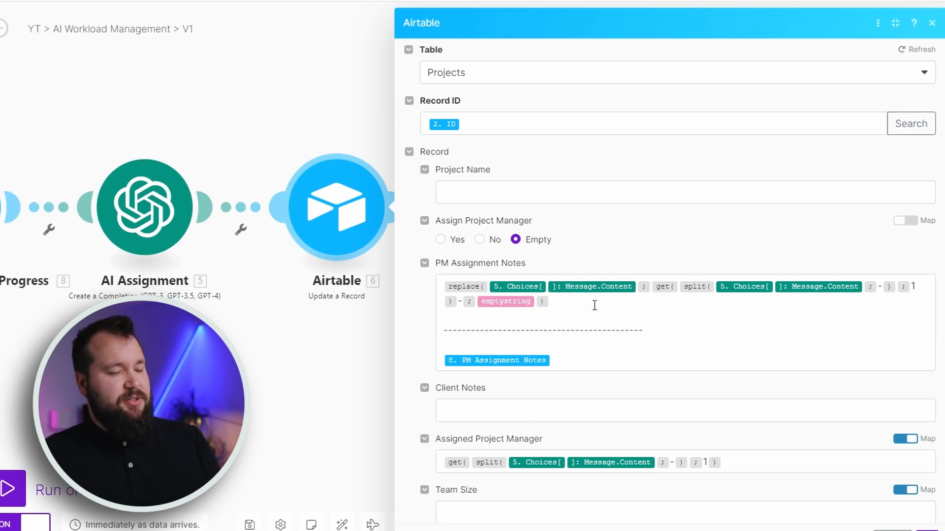
Inspect Assigned Project Manager mapping, expanding the AI reply's Choices > Message outputs.
{"action": "scroll", "scroll_direction": "down", "scroll_amount": 3}
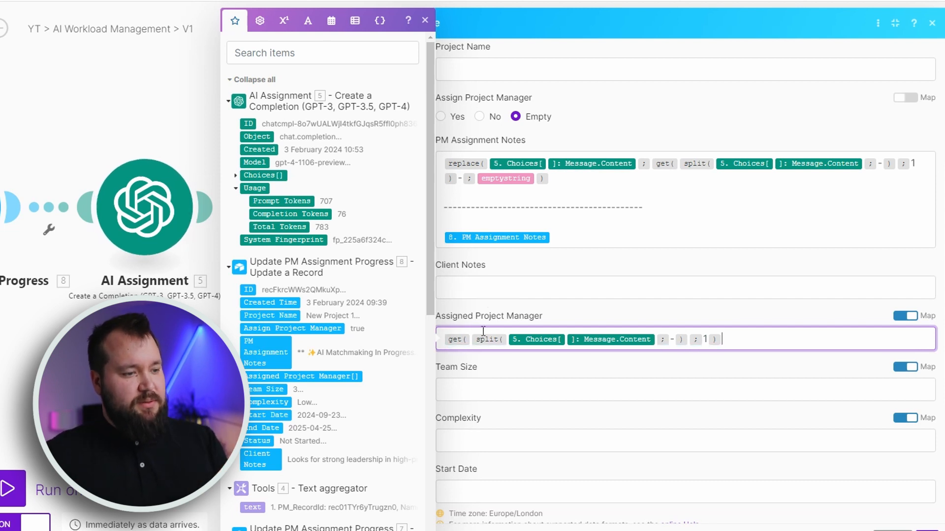
{"action": "mouse_move", "coordinate": [489, 339]}
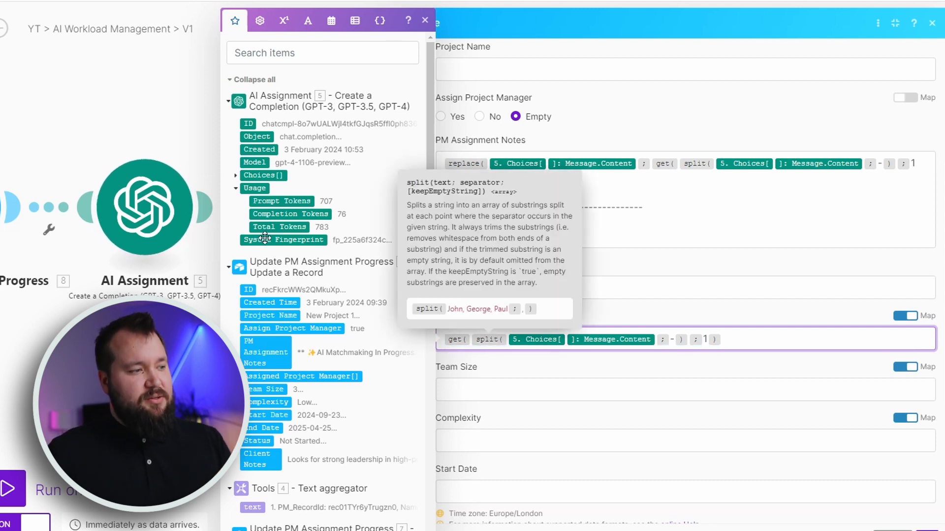
{"action": "left_click", "coordinate": [236, 175]}
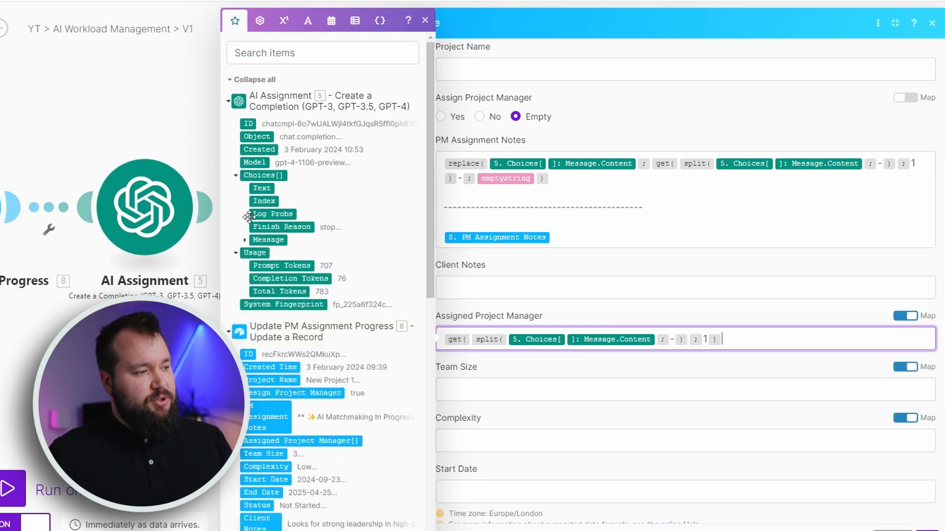
{"action": "left_click", "coordinate": [244, 239]}
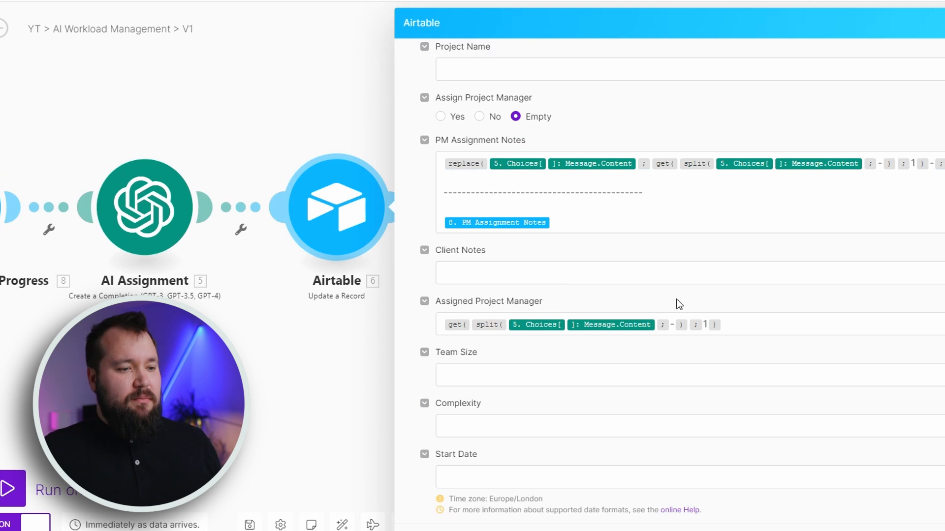
{"action": "left_click", "coordinate": [705, 325]}
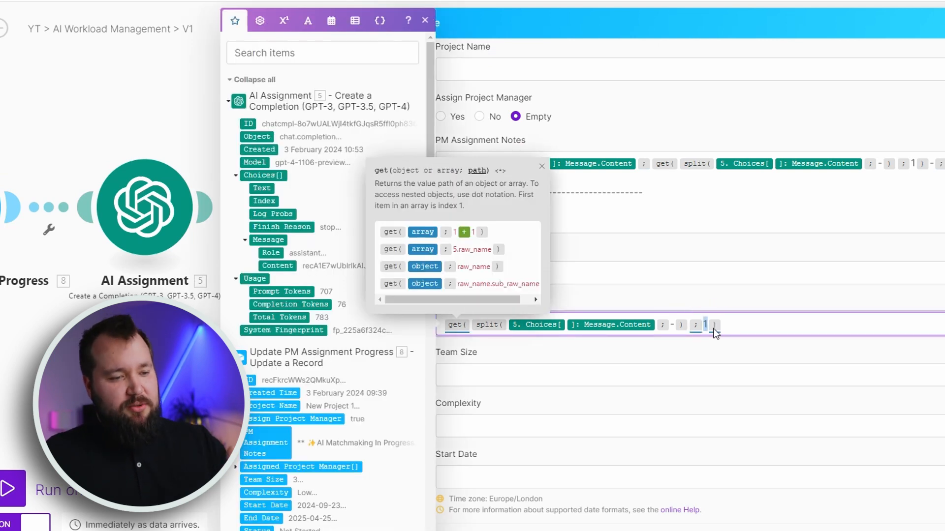
{"action": "mouse_move", "coordinate": [708, 312]}
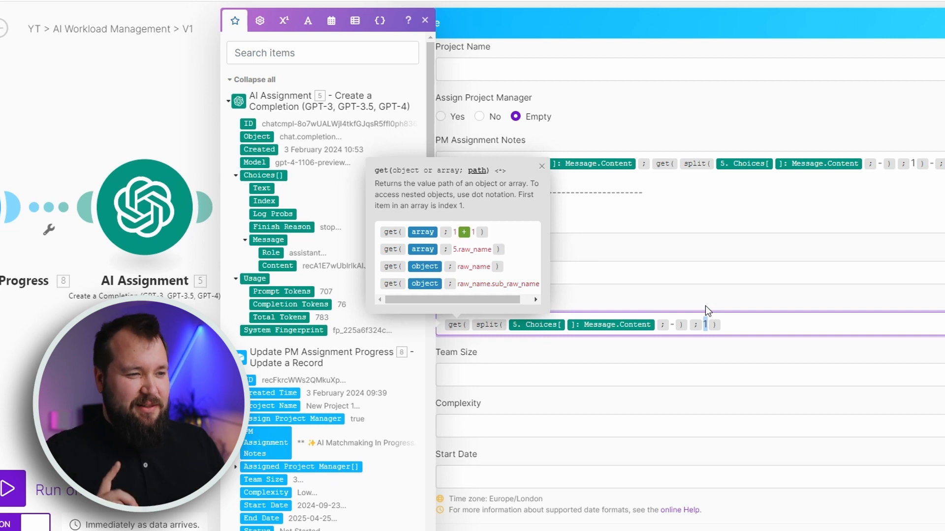
{"action": "mouse_move", "coordinate": [736, 296]}
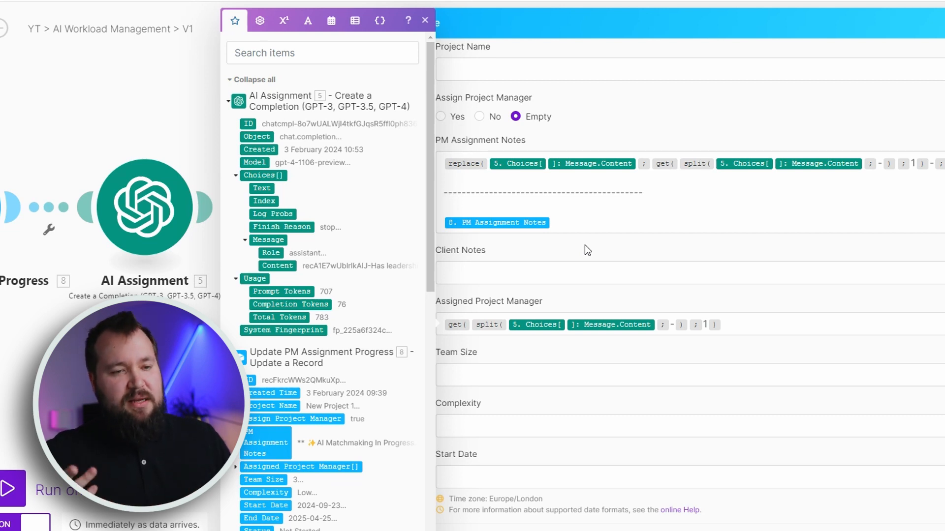
{"action": "mouse_move", "coordinate": [571, 153]}
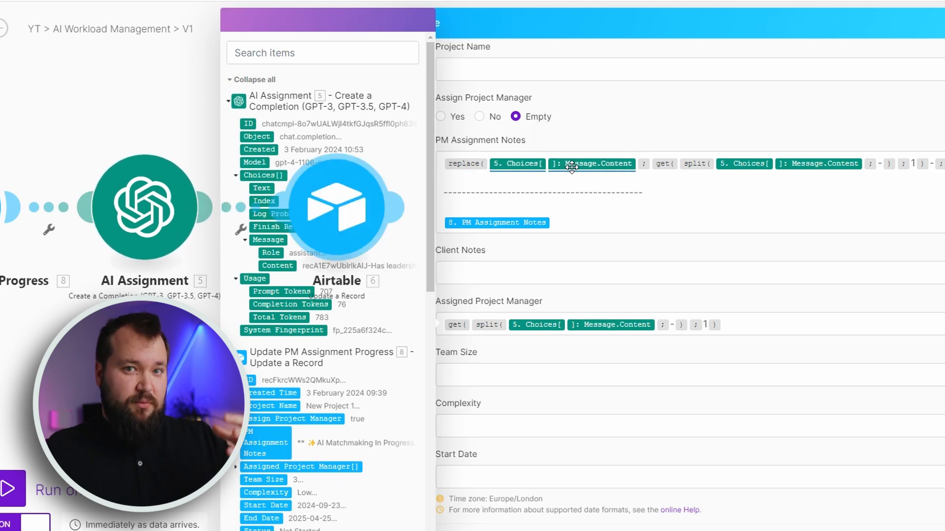
{"action": "mouse_move", "coordinate": [664, 163]}
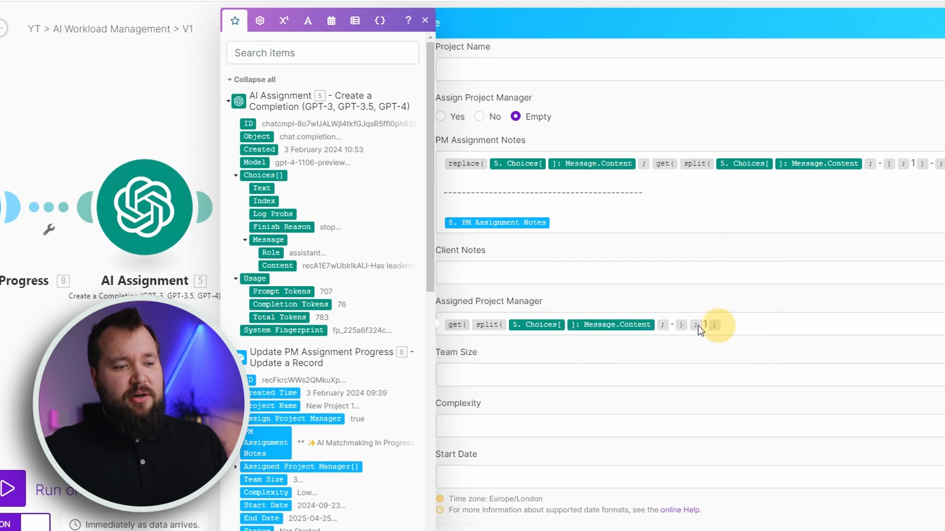
{"action": "left_click", "coordinate": [693, 325]}
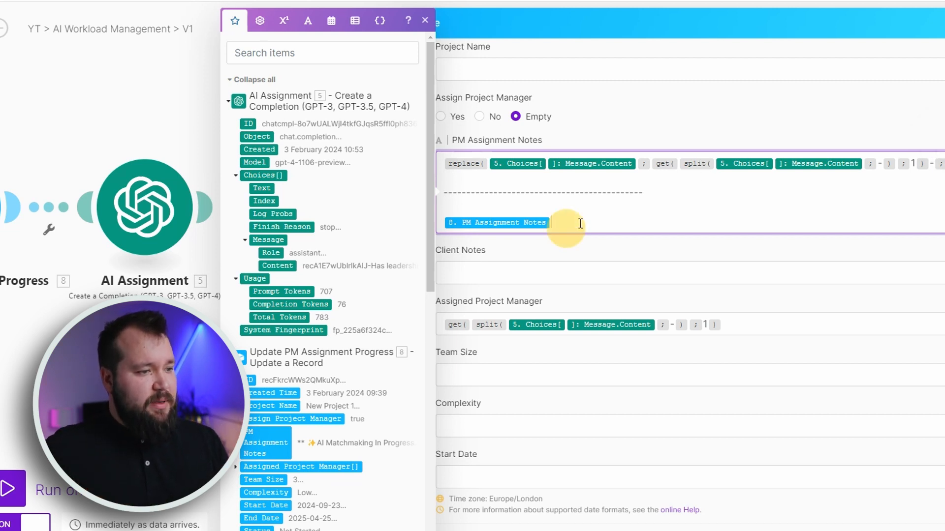
{"action": "mouse_move", "coordinate": [486, 194]}
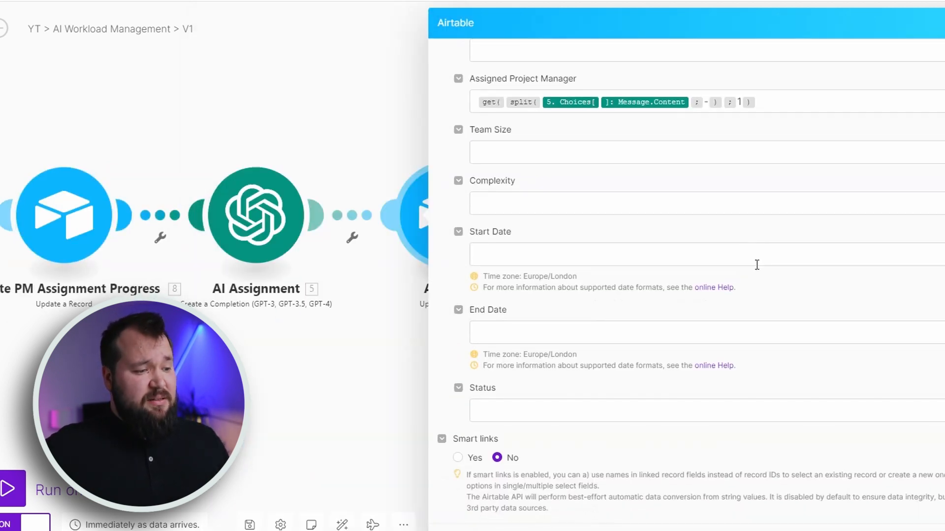
{"action": "scroll", "scroll_direction": "up", "scroll_amount": 3}
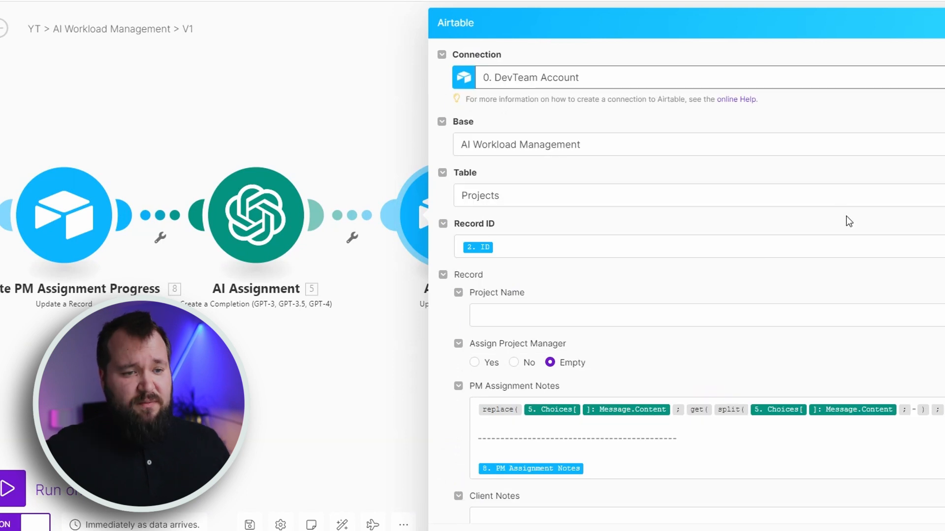